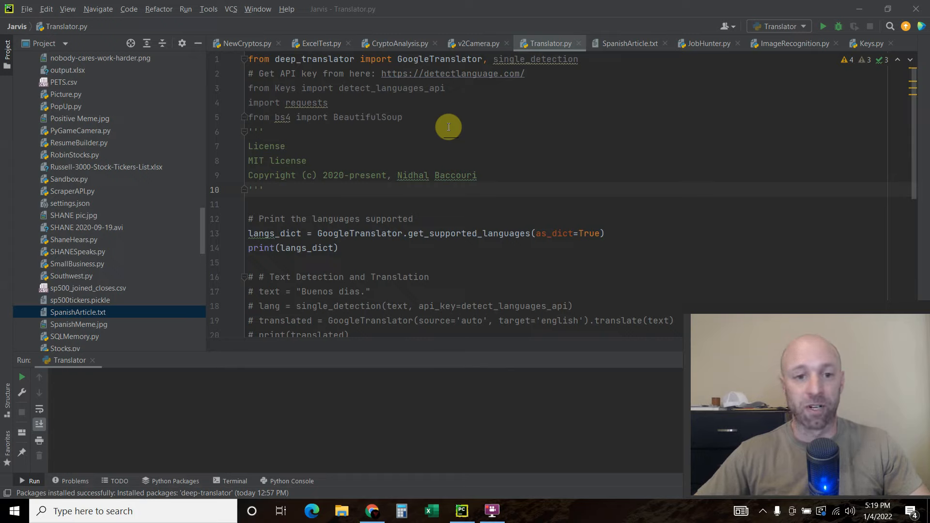
mouse_move(451, 135)
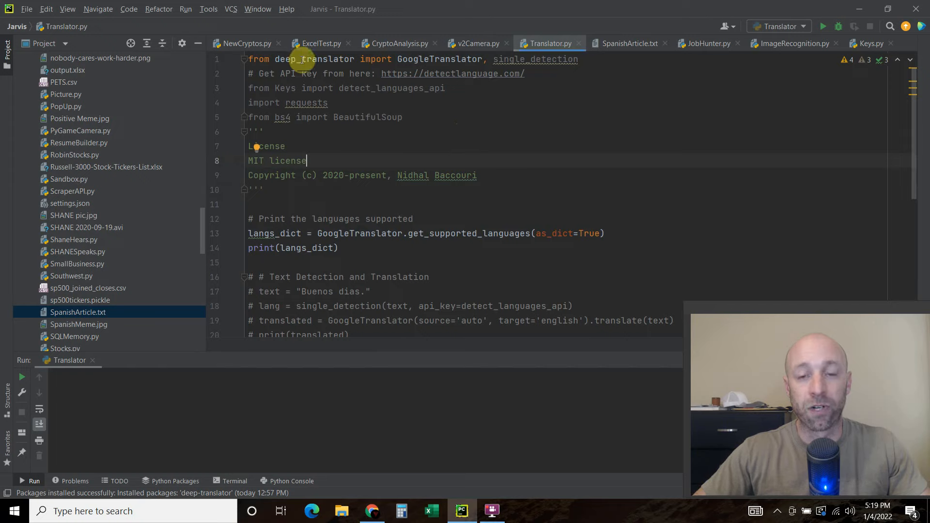
mouse_move(314, 59)
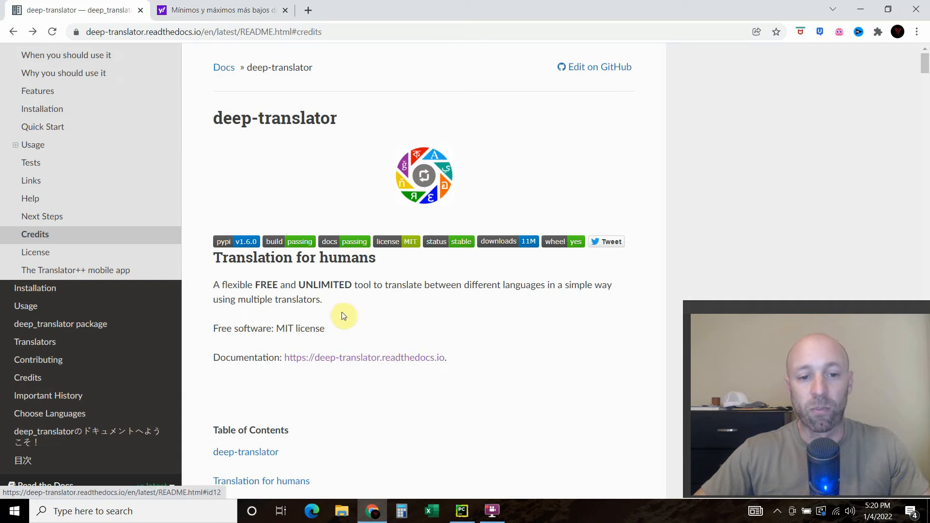
Step: Scroll the deep-translator readthedocs page and jump to its Quick Start section
scroll("down", 3)
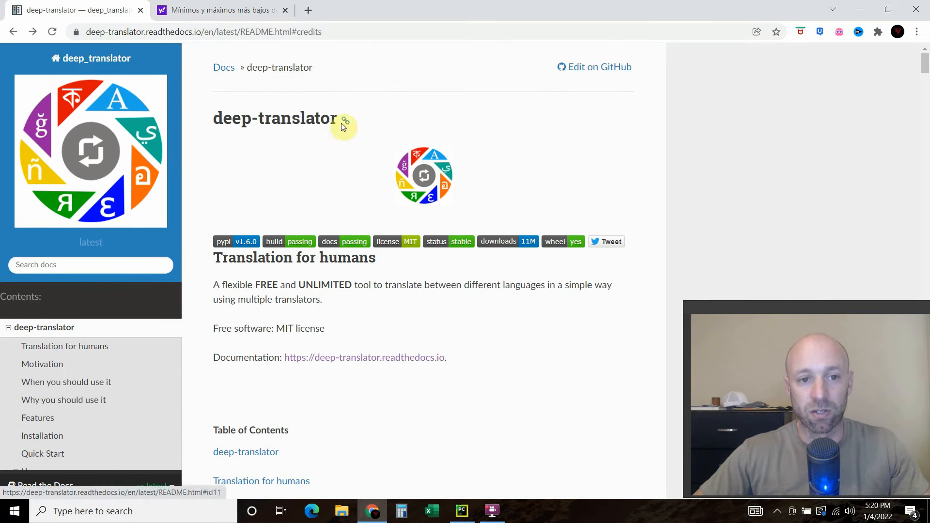
scroll("down", 3)
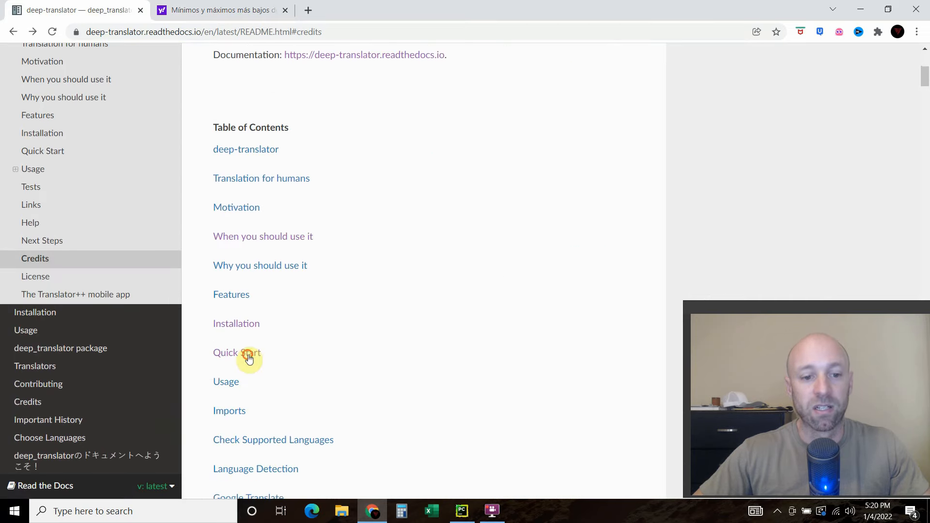
left_click(237, 352)
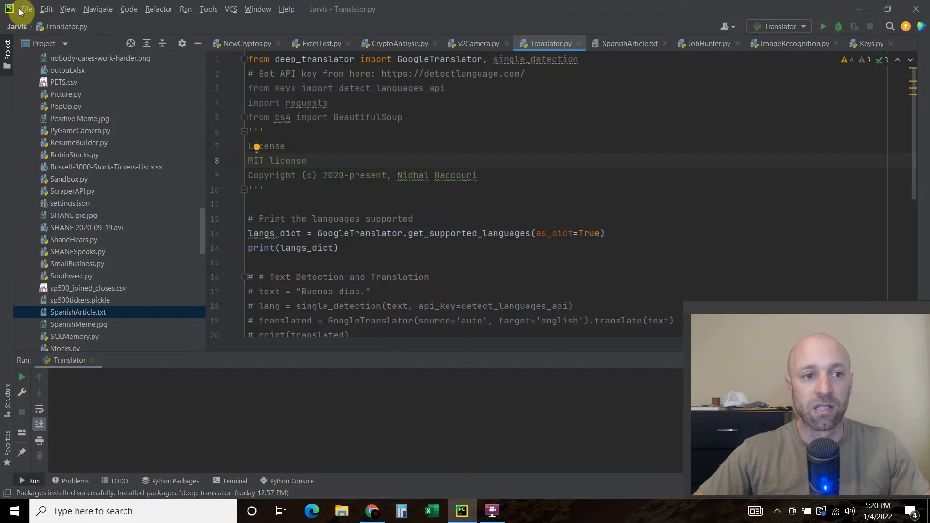
left_click(27, 8)
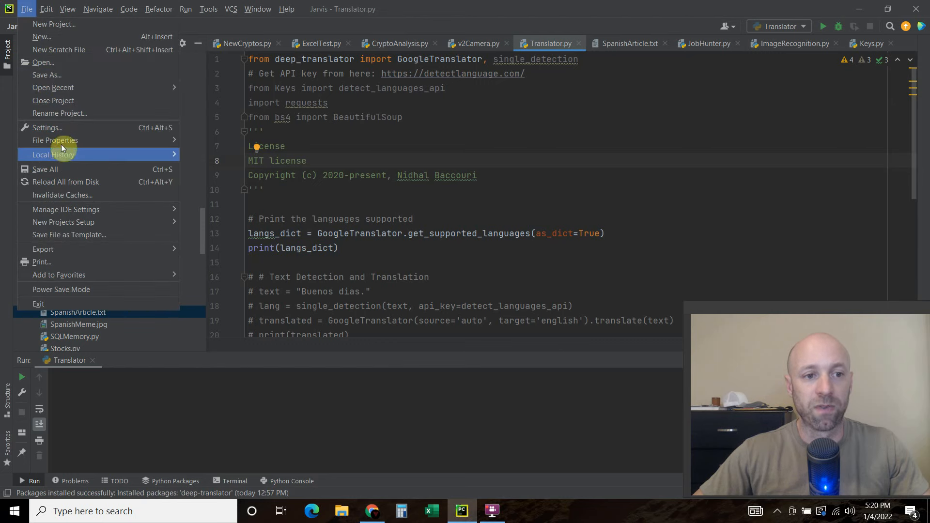
left_click(46, 128)
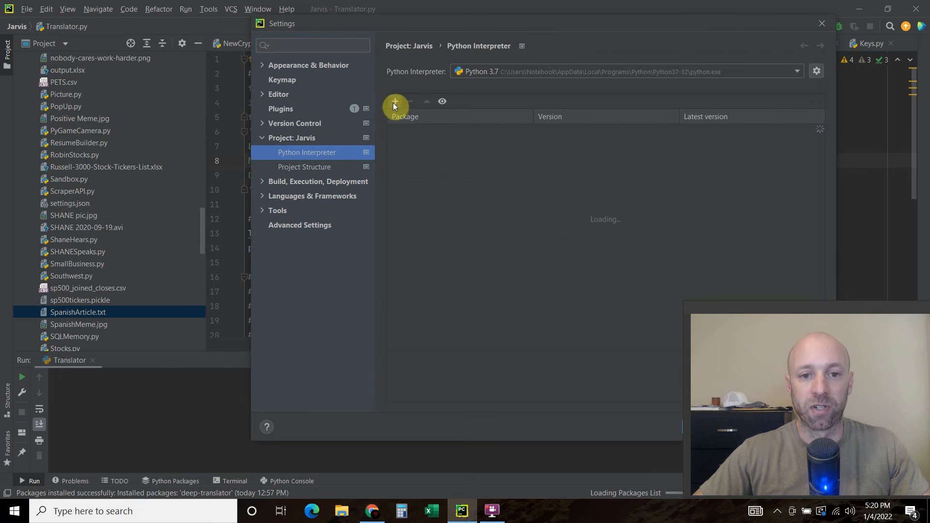
left_click(395, 101)
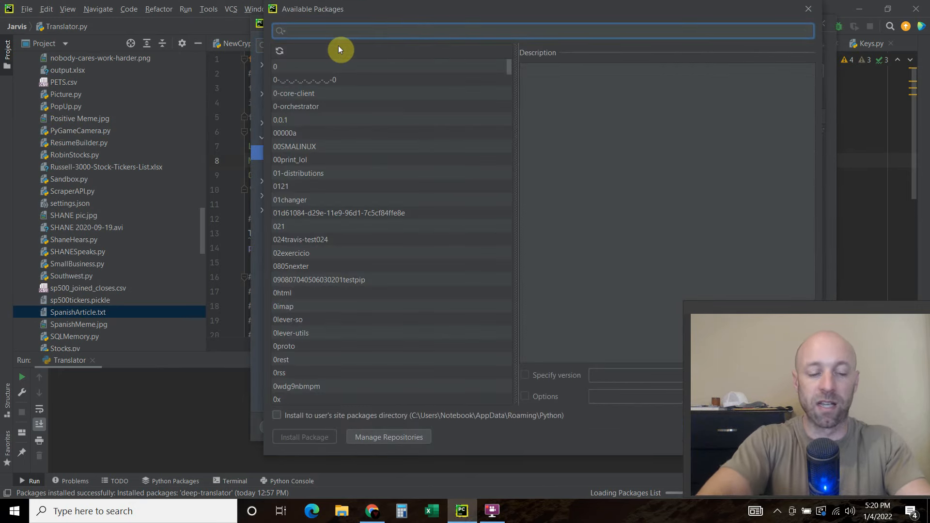
type("deep-tra")
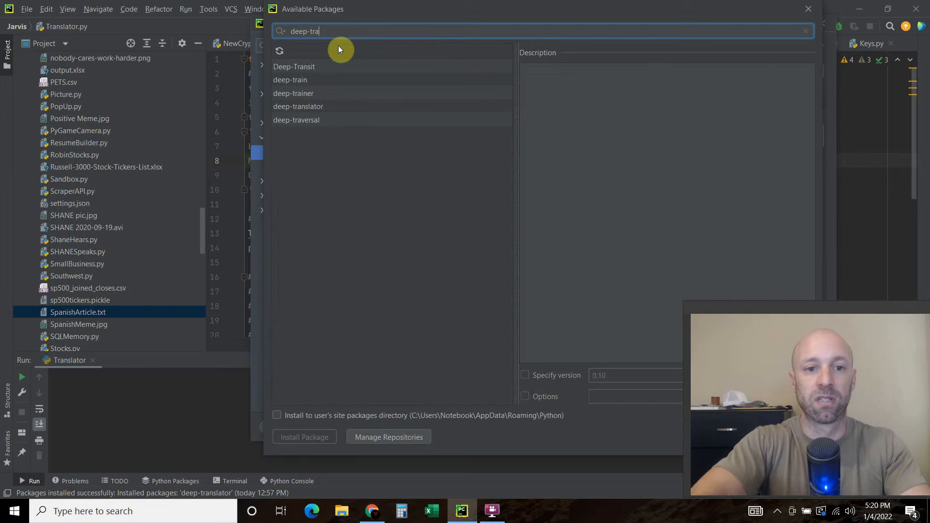
left_click(297, 106)
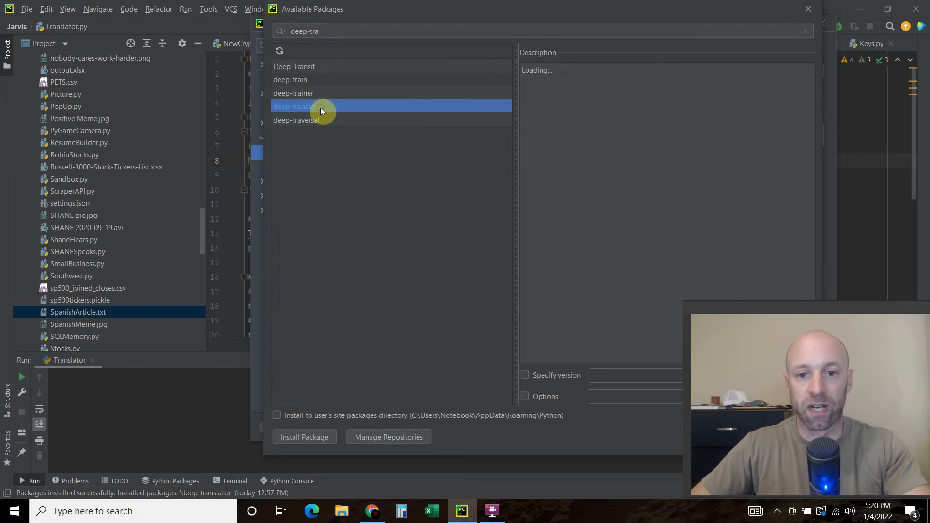
left_click(320, 106)
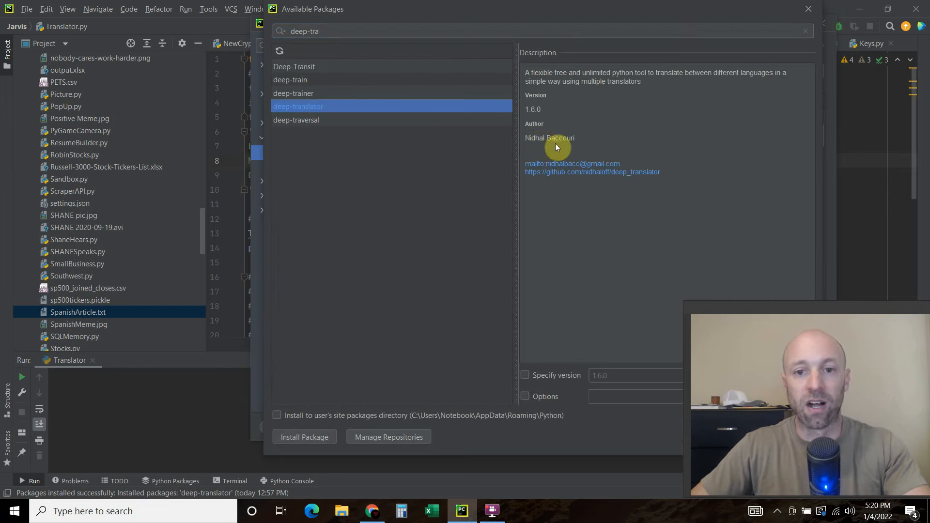
left_click(820, 25)
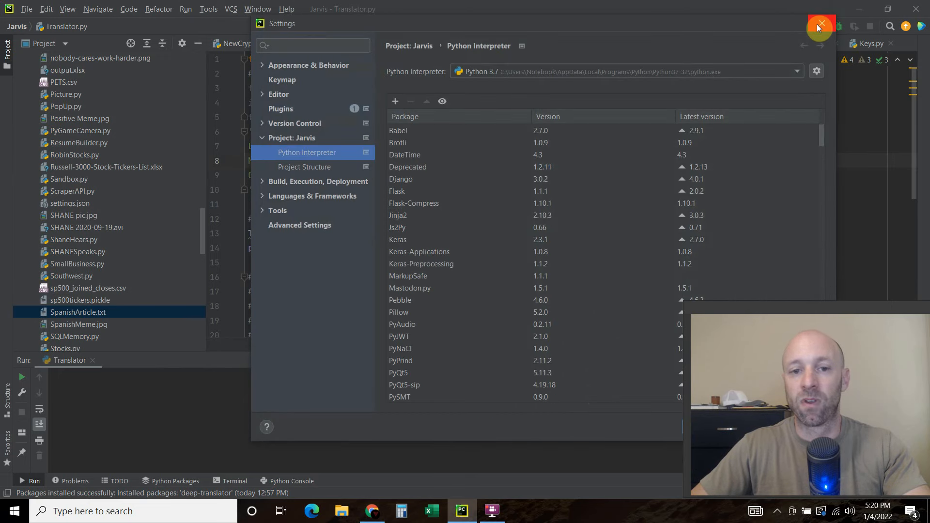
left_click(820, 26)
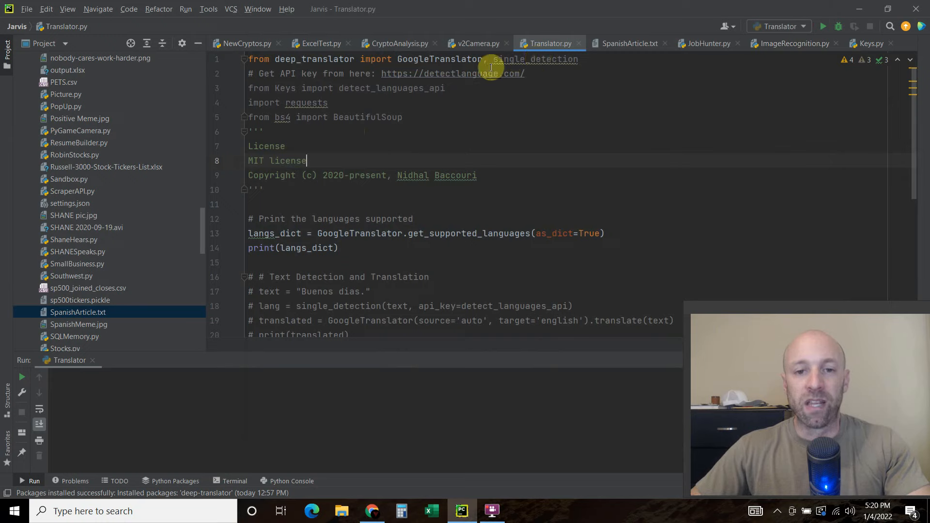
mouse_move(388, 88)
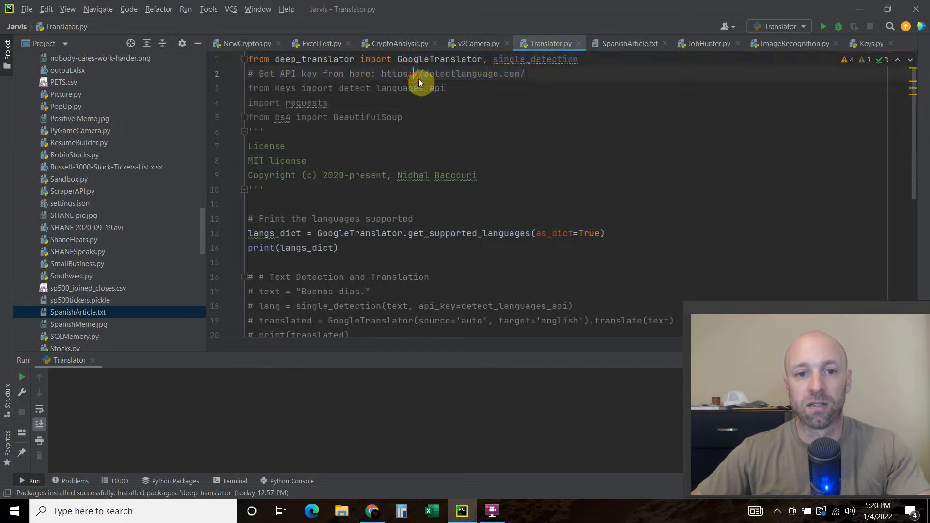
mouse_move(415, 429)
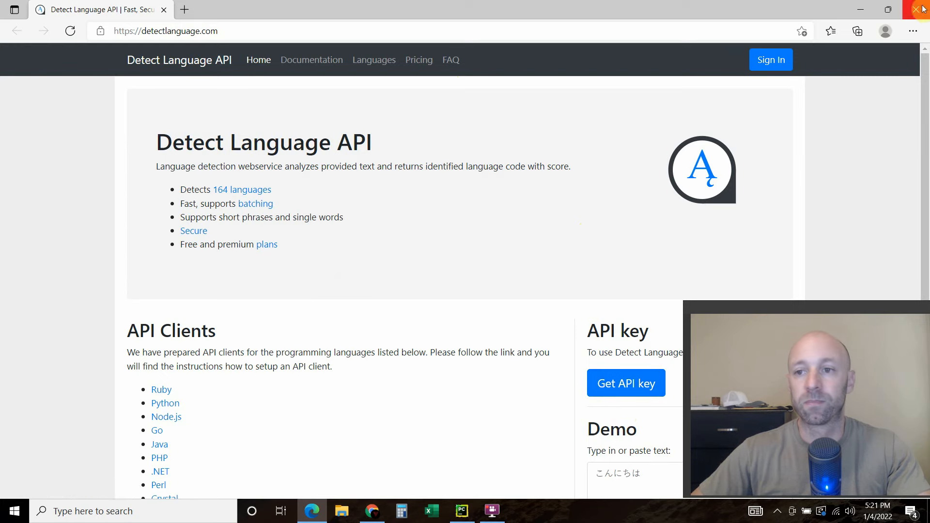
left_click(461, 511)
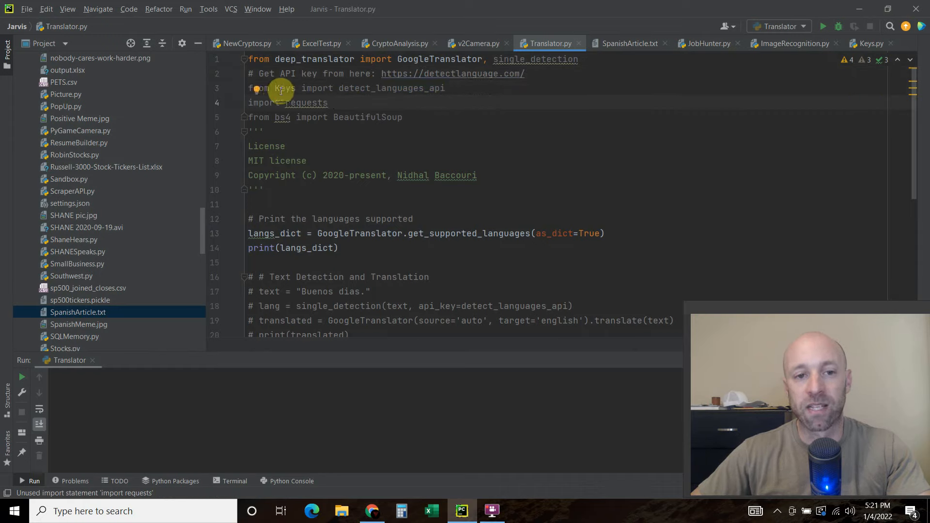
mouse_move(390, 88)
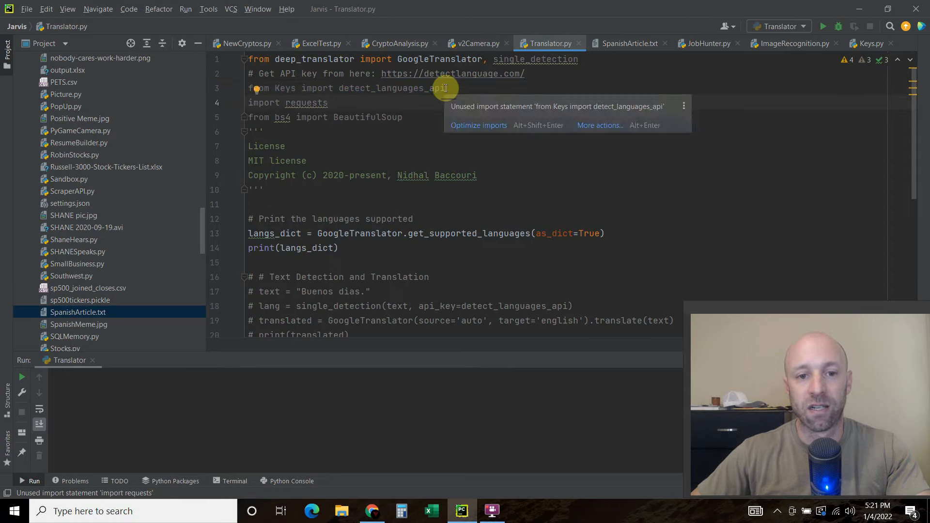
mouse_move(446, 110)
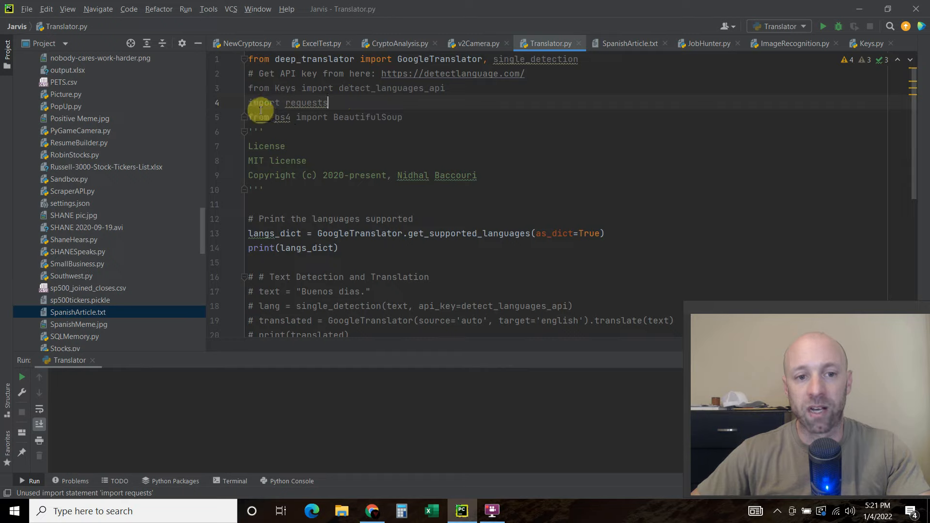
mouse_move(385, 119)
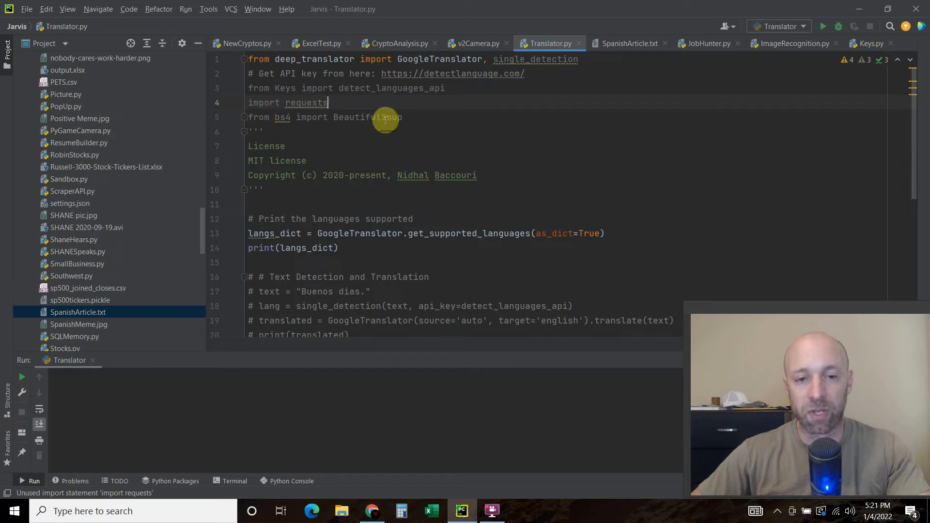
mouse_move(375, 150)
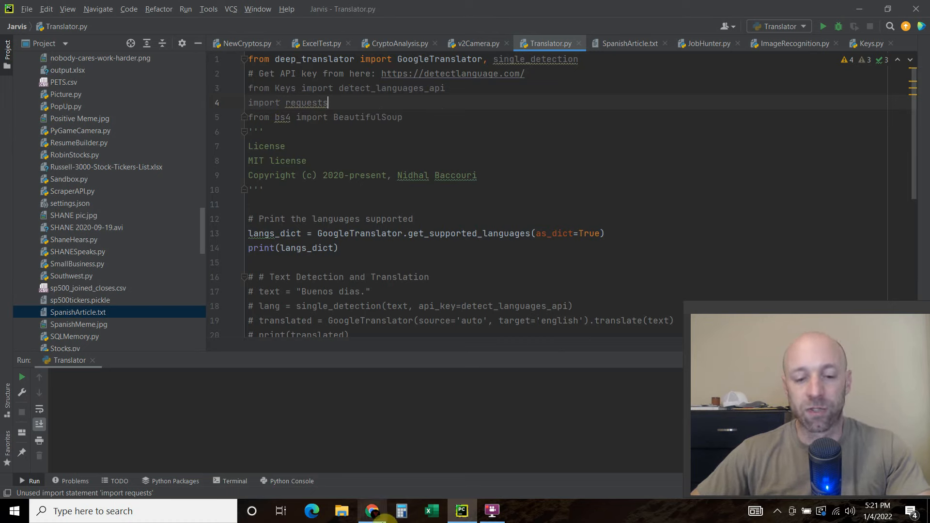
Step: Scroll the docs to the Check Supported Languages example and highlight langs_list
left_click(372, 510)
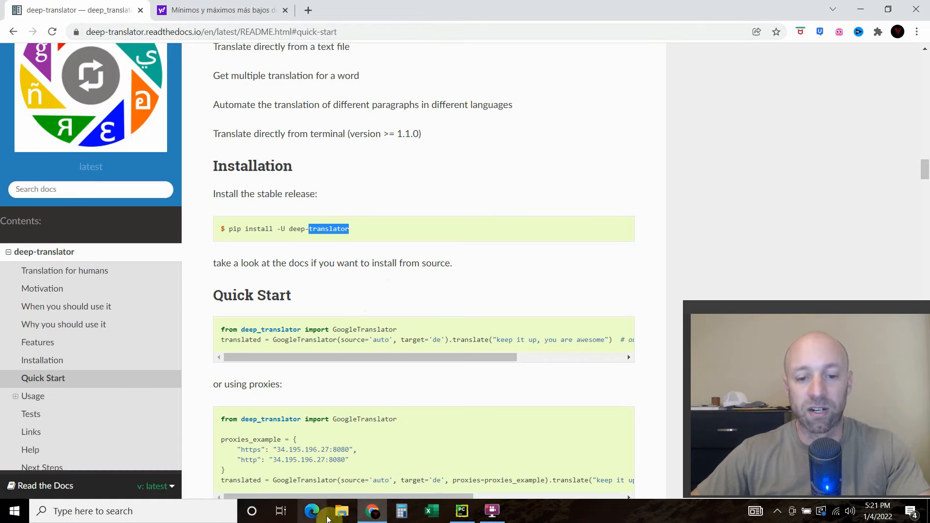
left_click(461, 510)
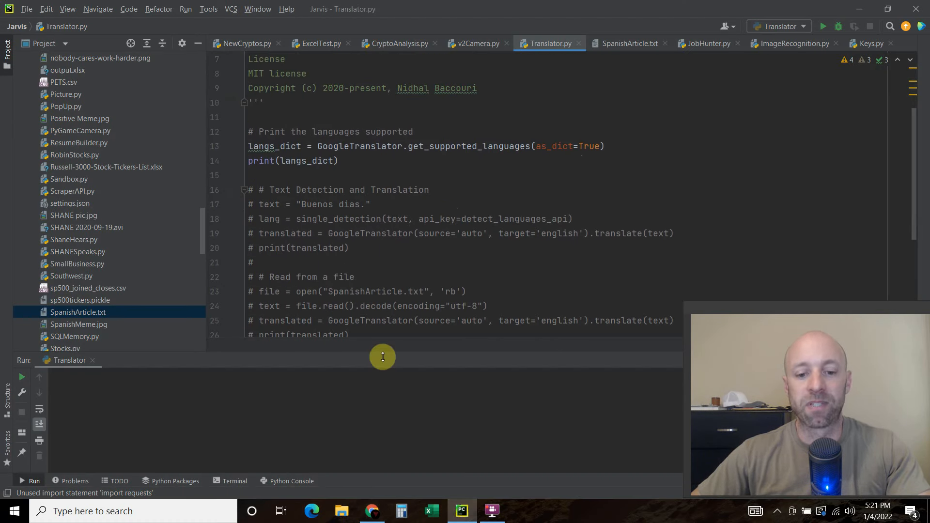
left_click(372, 511)
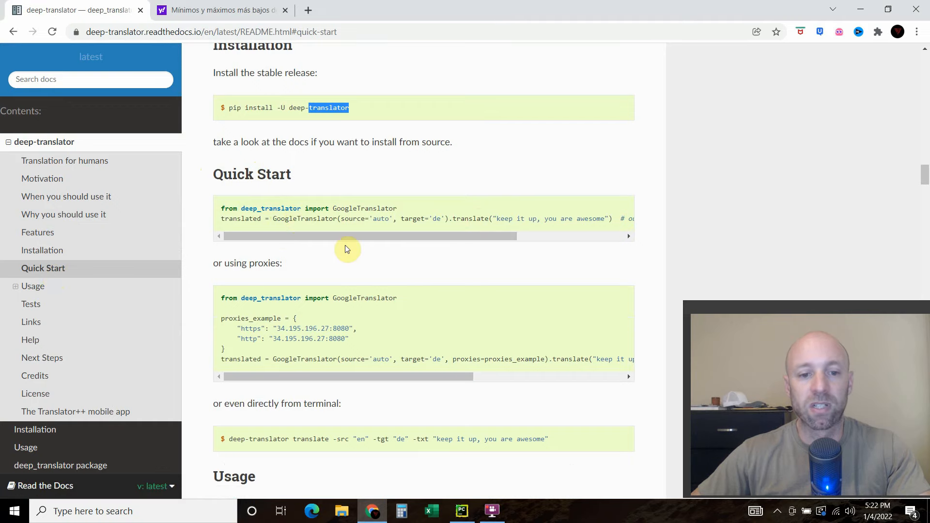
scroll("down", 3)
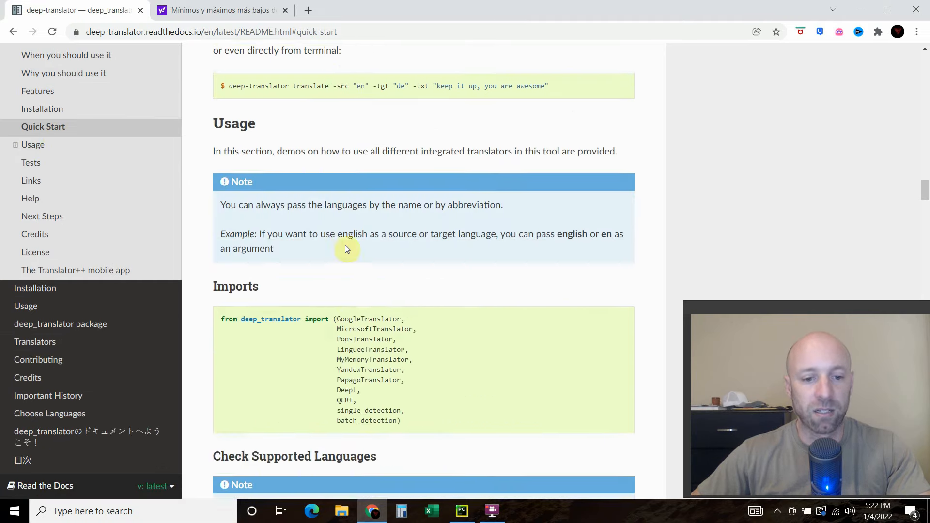
scroll("down", 3)
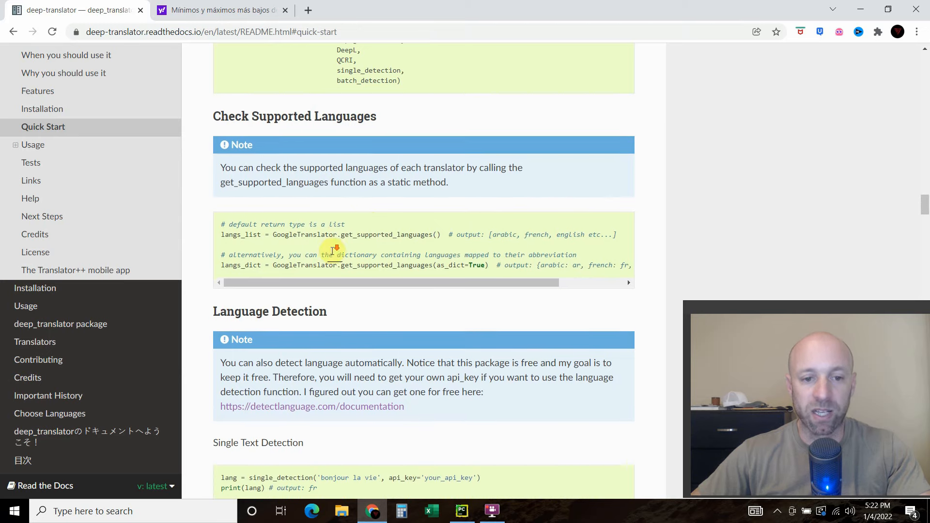
scroll("down", 3)
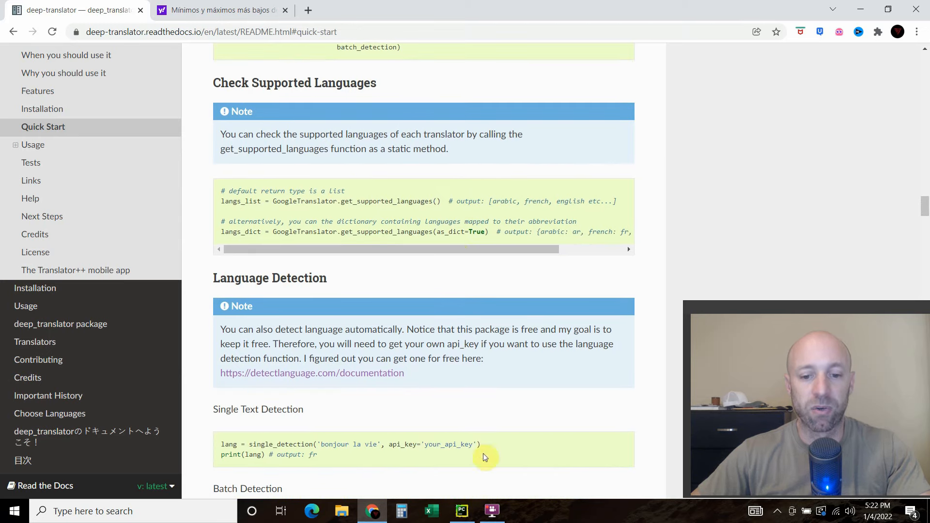
double_click(240, 200)
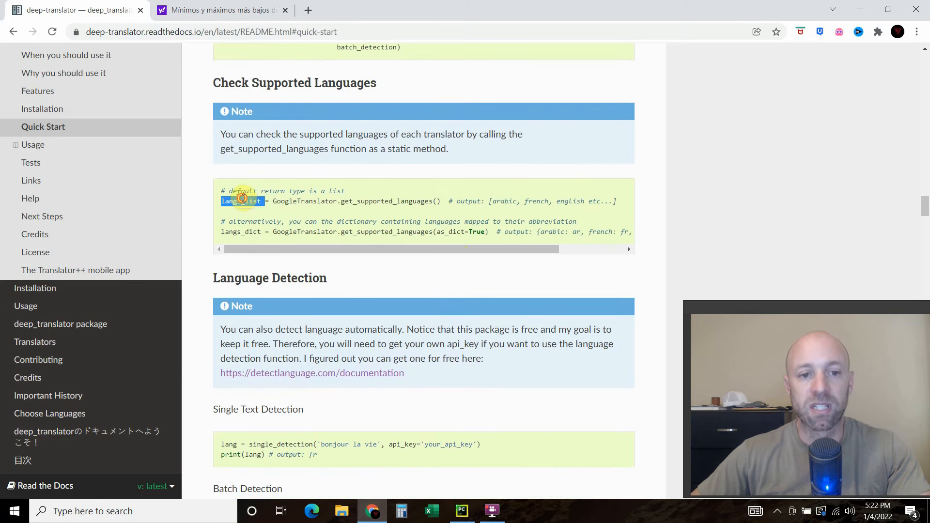
left_click(460, 510)
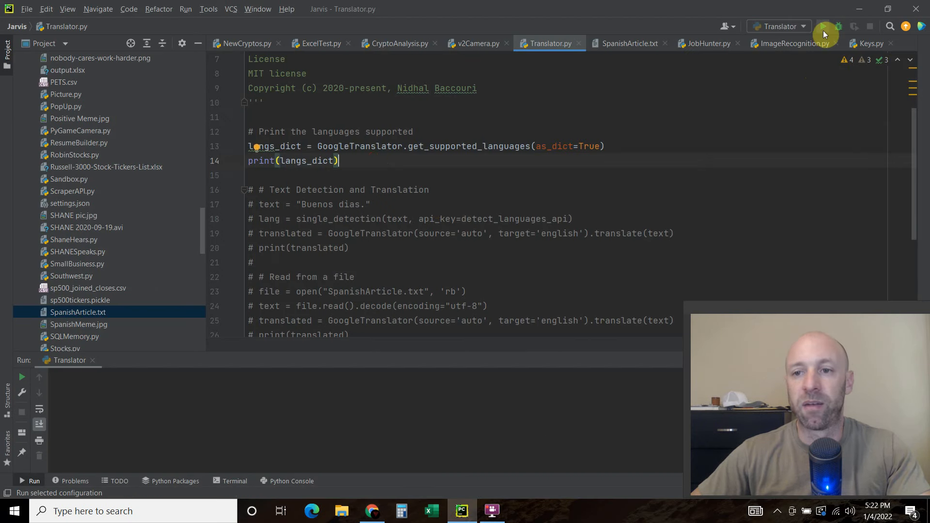
Step: Run Translator.py and scroll the console through language names and codes like 'hindi': 'hi'
left_click(824, 27)
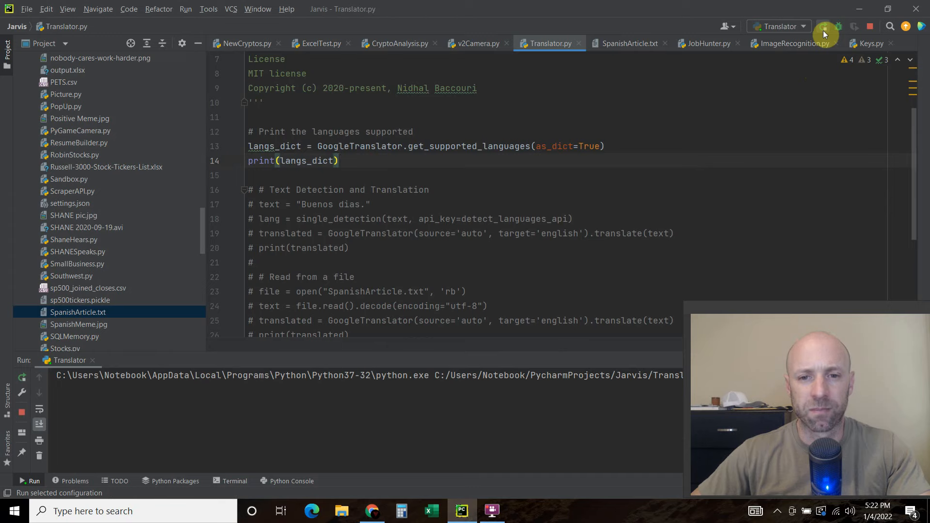
left_click(824, 34)
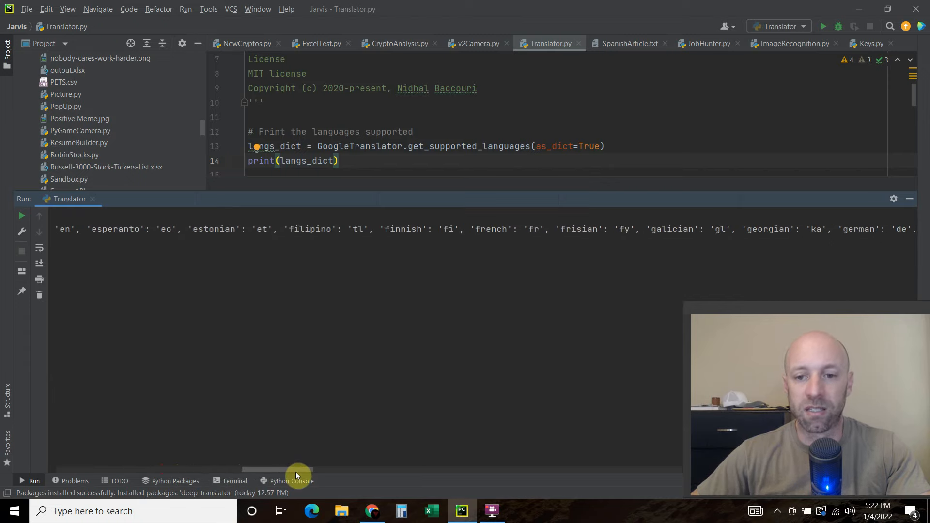
left_click_drag(296, 470, 456, 470)
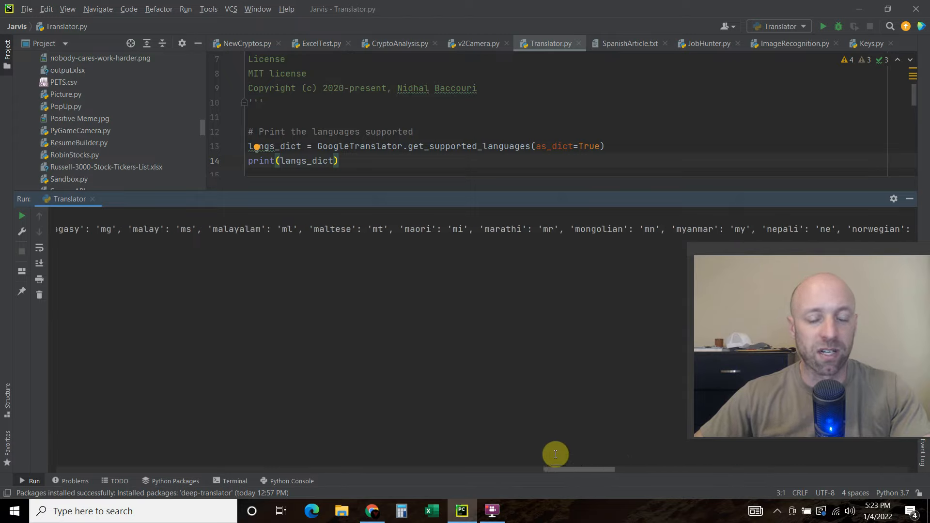
left_click_drag(554, 470, 483, 469)
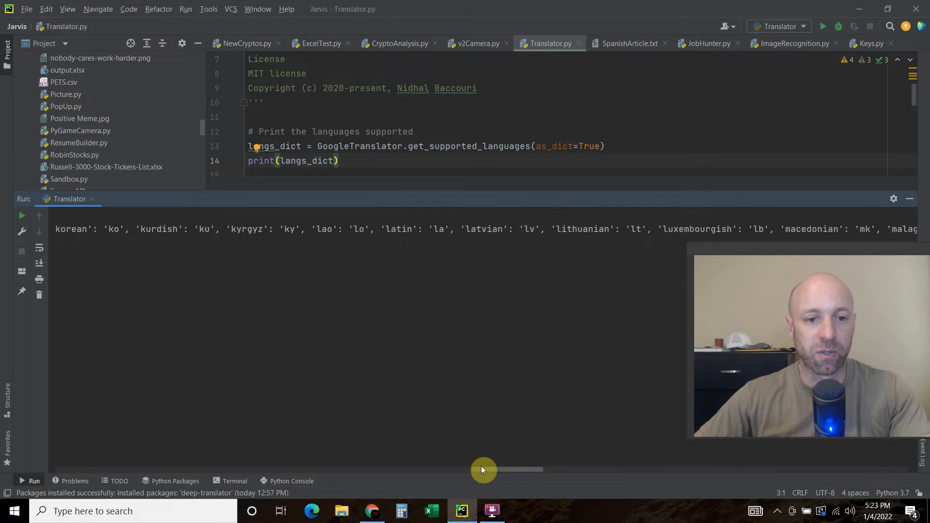
left_click_drag(484, 469, 405, 469)
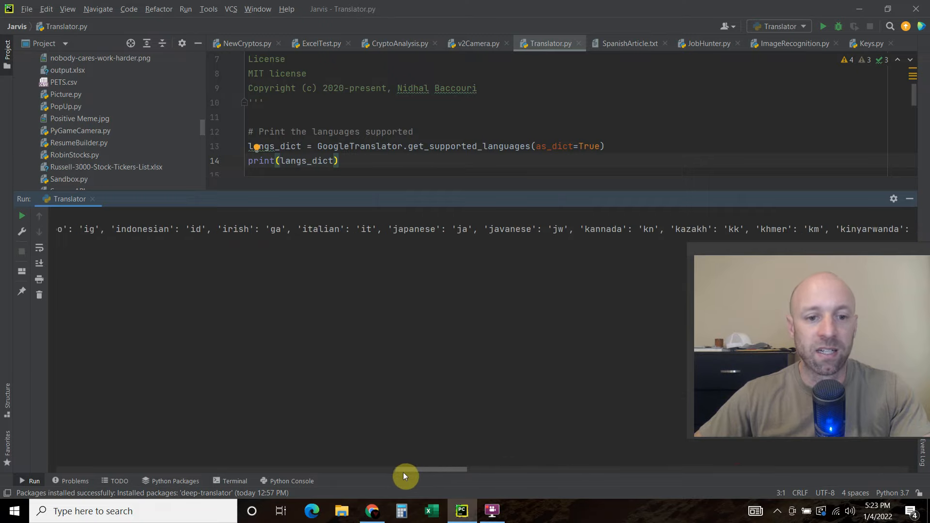
left_click_drag(405, 469, 366, 469)
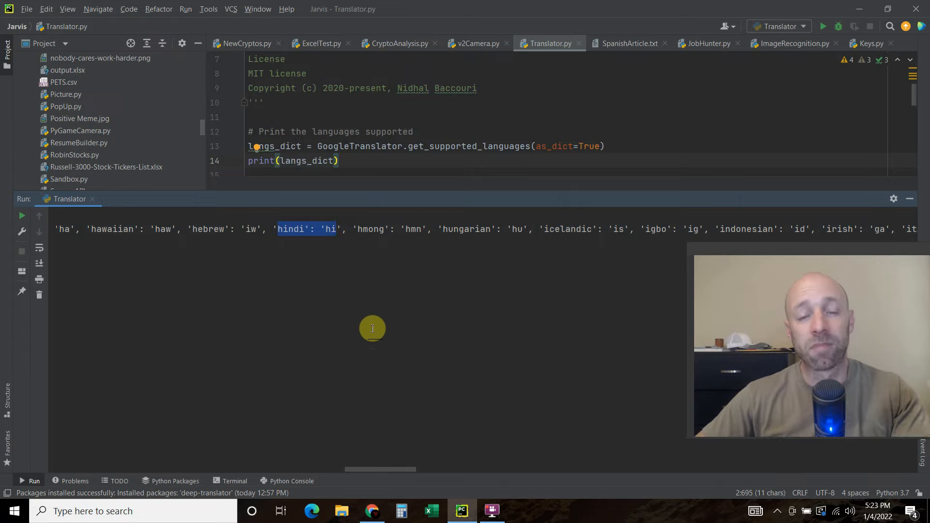
mouse_move(369, 322)
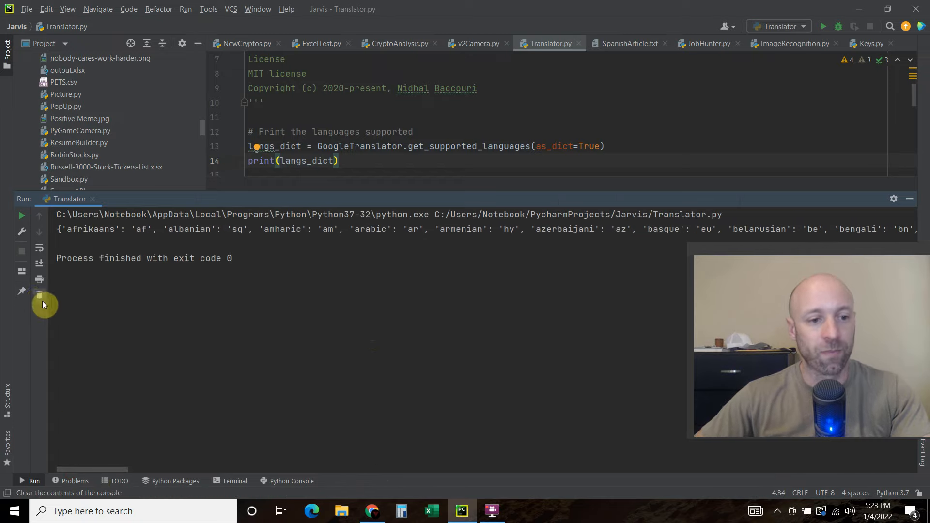
Step: Clear the console and highlight the GoogleTranslator import and the api key argument
left_click(39, 295)
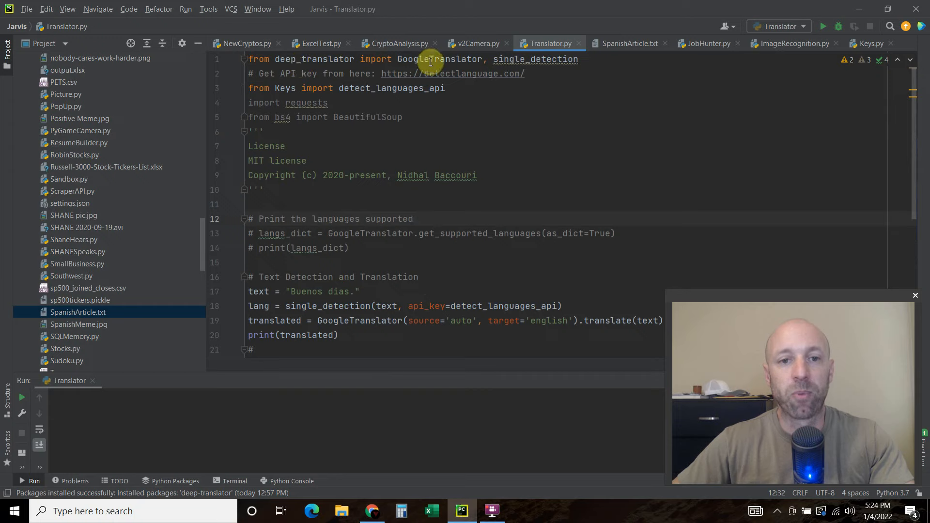
double_click(440, 59)
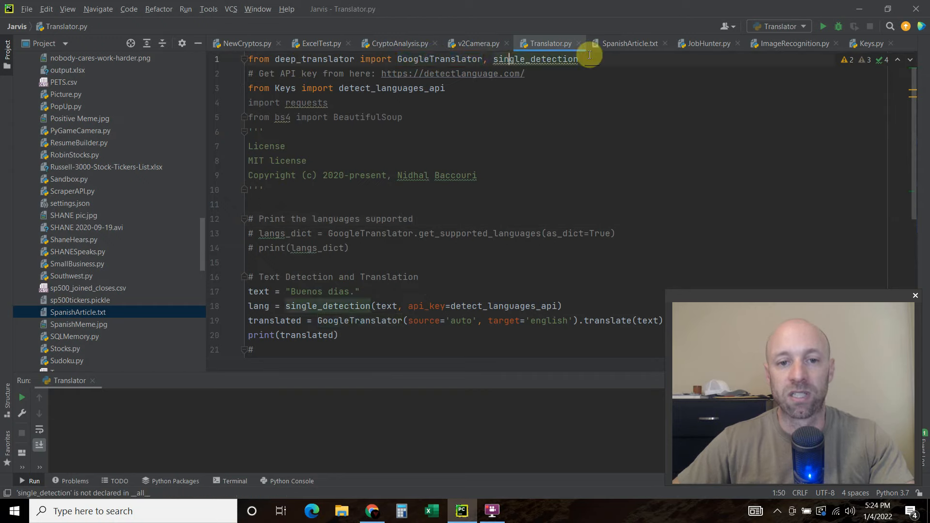
scroll("down", 3)
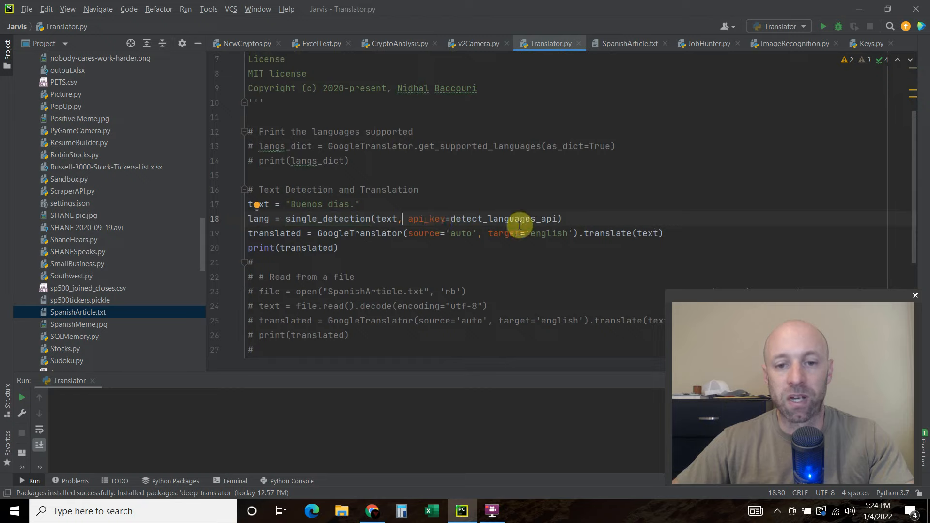
mouse_move(452, 219)
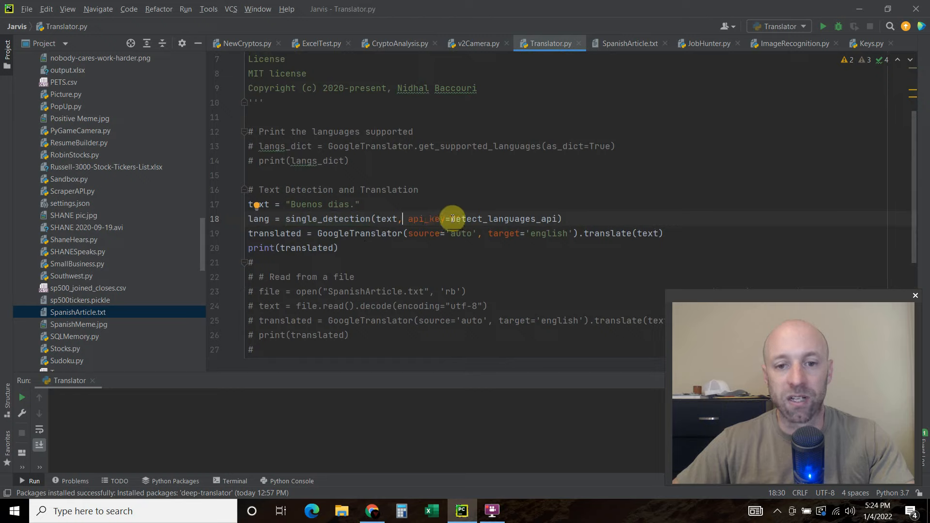
left_click_drag(452, 218, 557, 219)
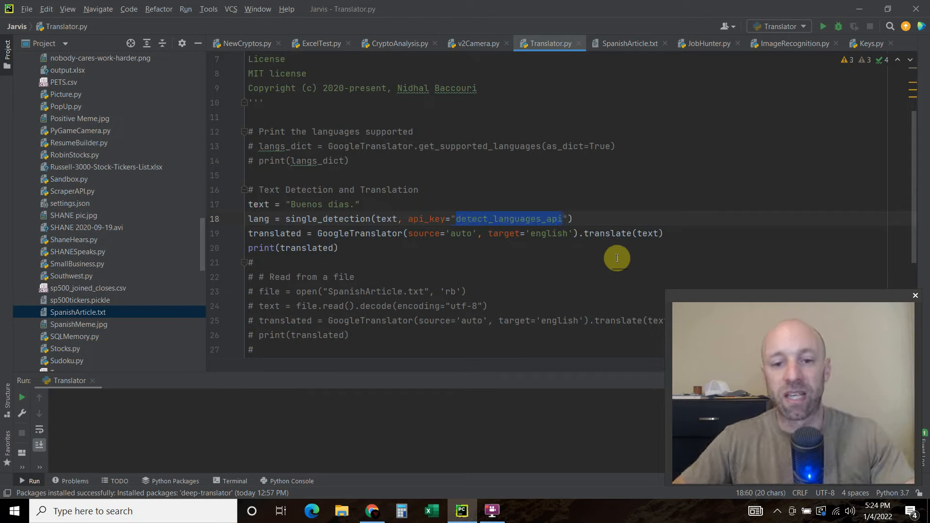
mouse_move(537, 228)
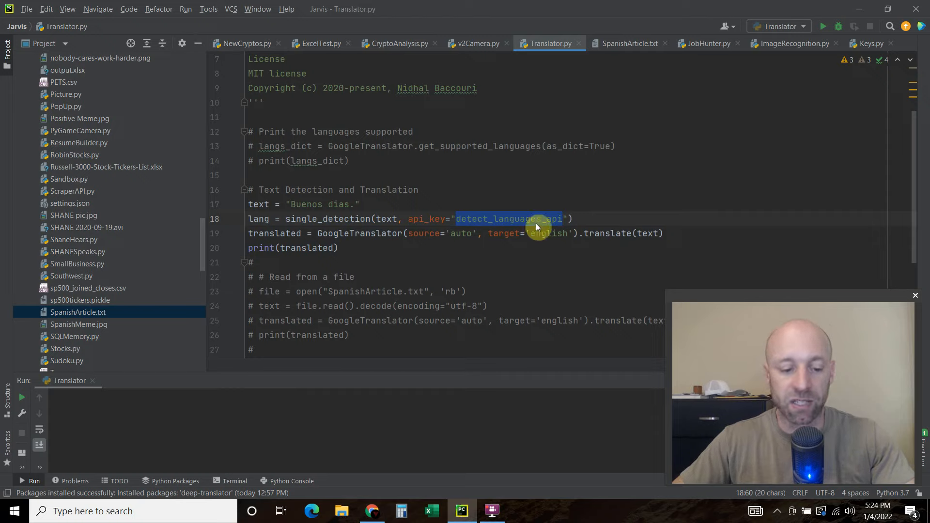
Step: Comment out the language-list and translation lines, leaving detection of "Buenos dias." active
left_click(539, 233)
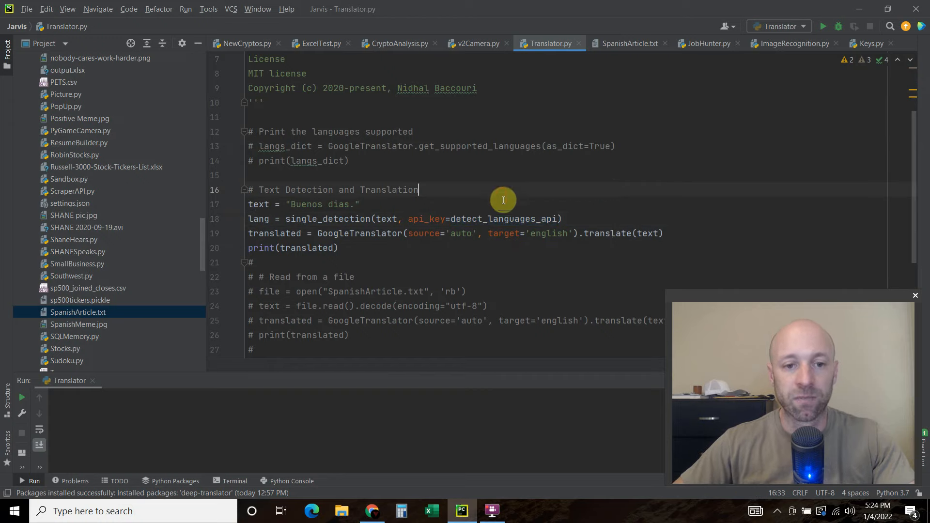
double_click(258, 204)
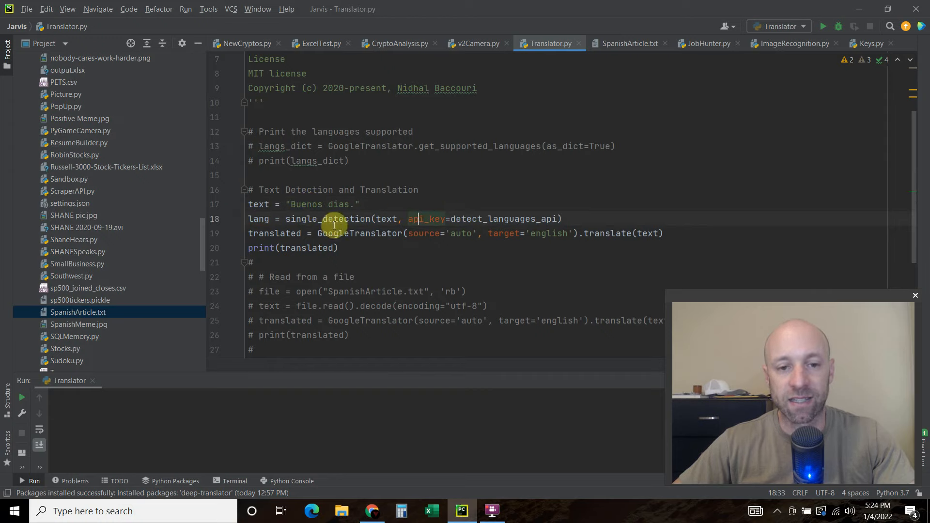
left_click(465, 232)
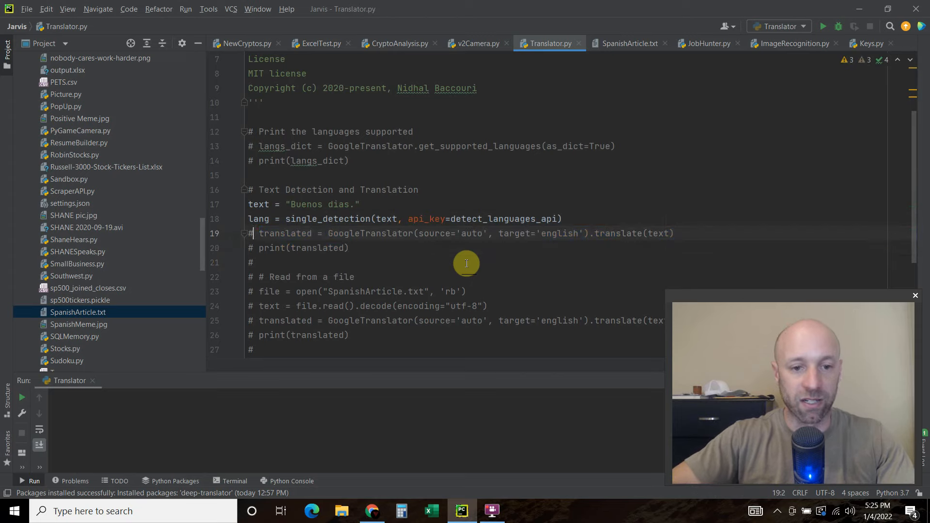
Step: Add print(lang) to show the detected code 'es', then remove it and restore translation
type("pri")
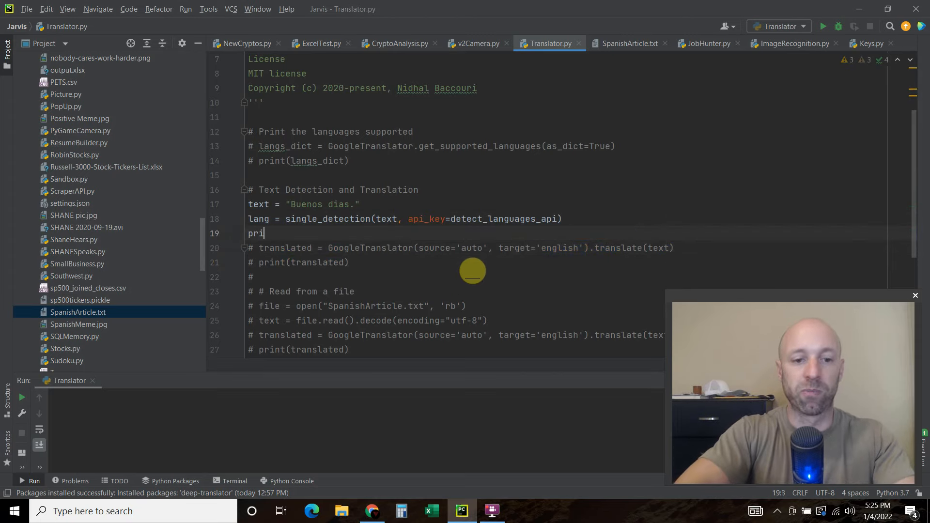
type("nt")
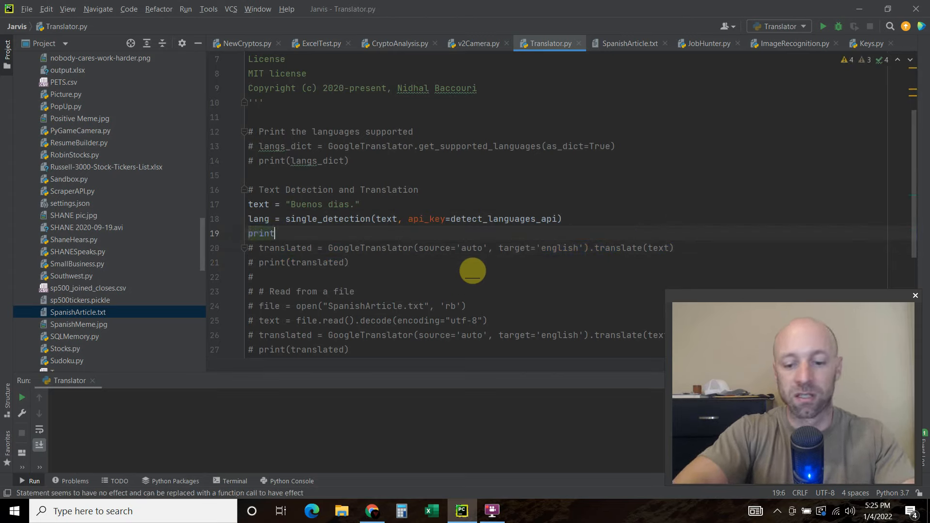
type("(lang)")
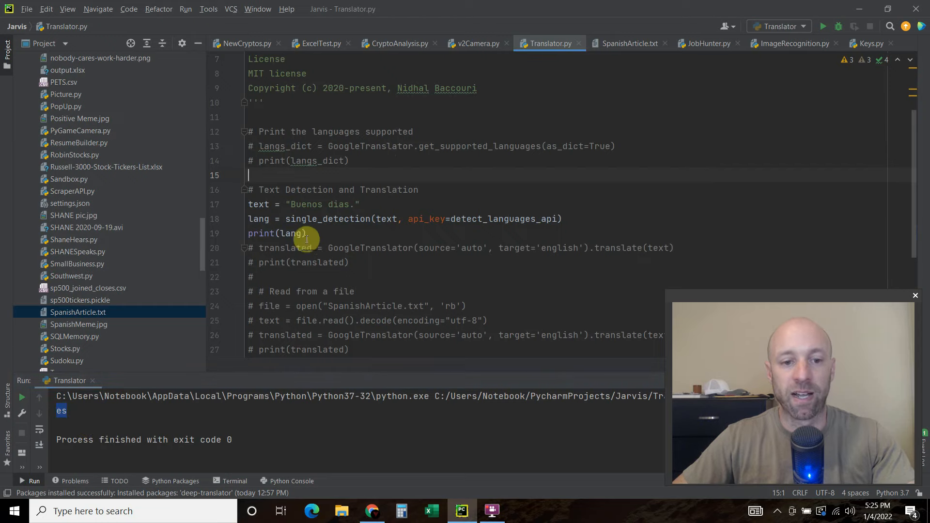
key("Backspace")
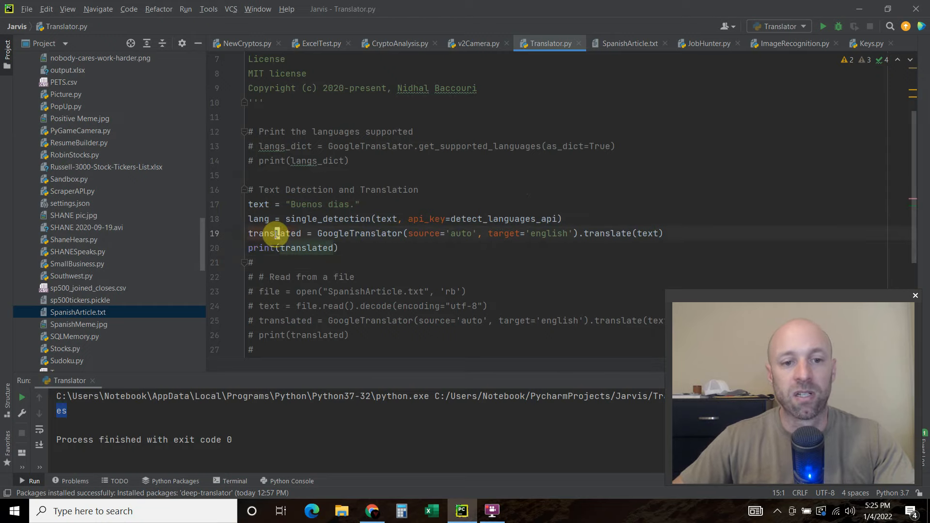
double_click(273, 233)
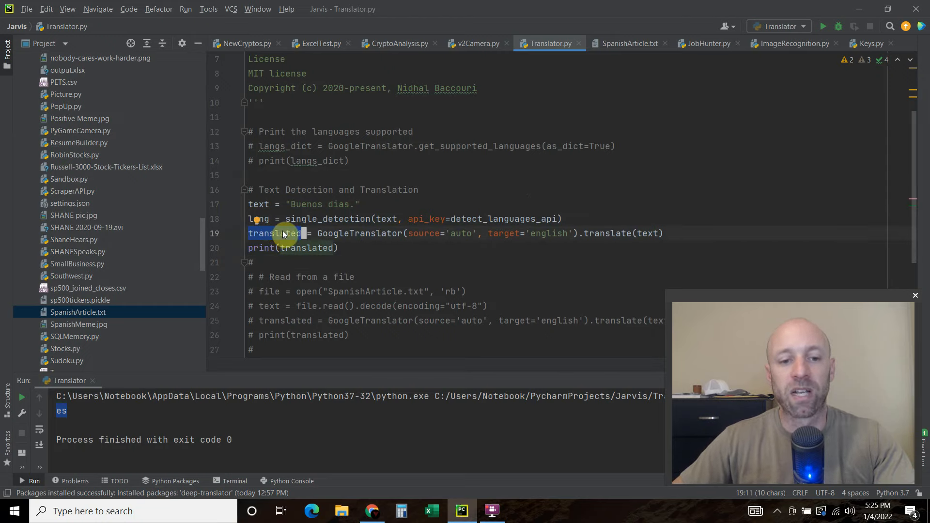
left_click(371, 510)
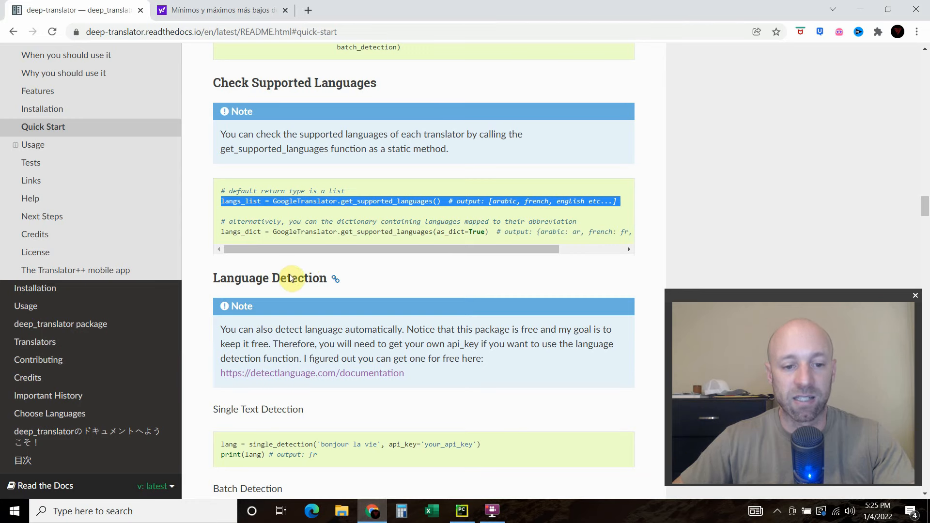
scroll("down", 3)
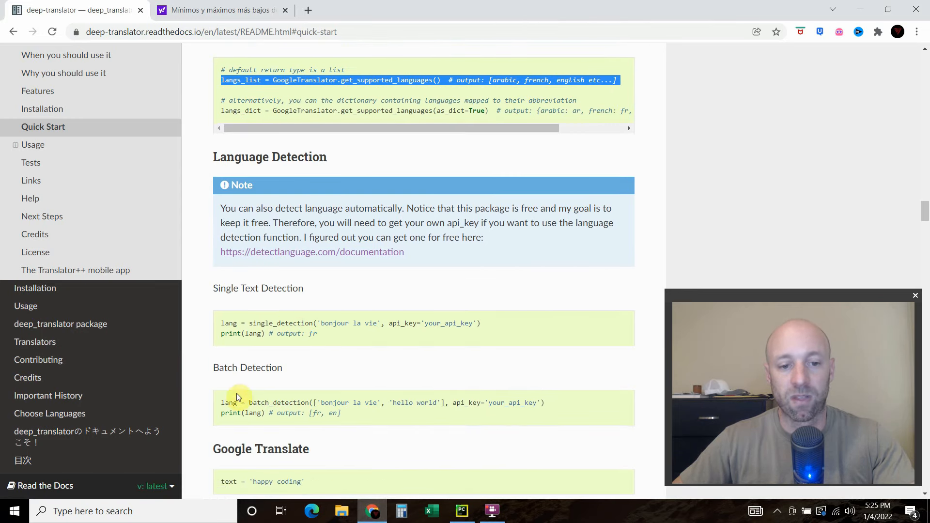
scroll("down", 3)
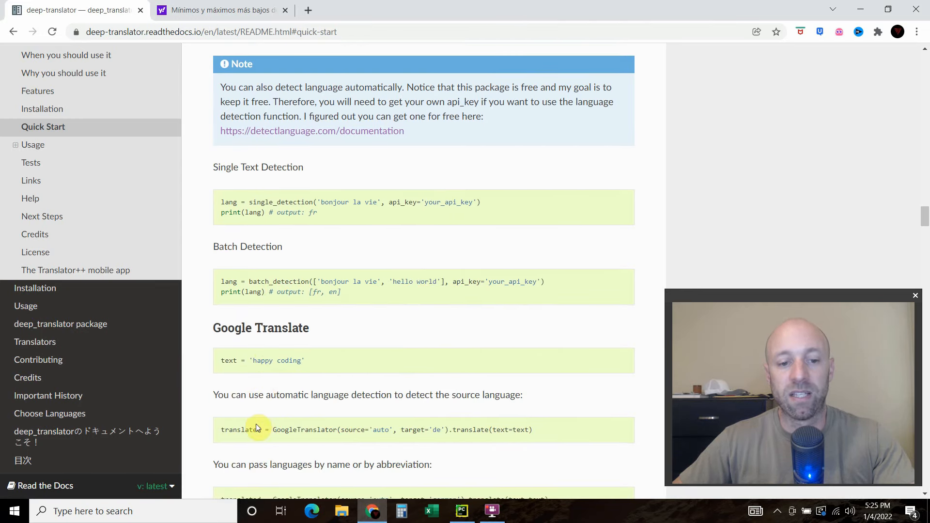
scroll("down", 3)
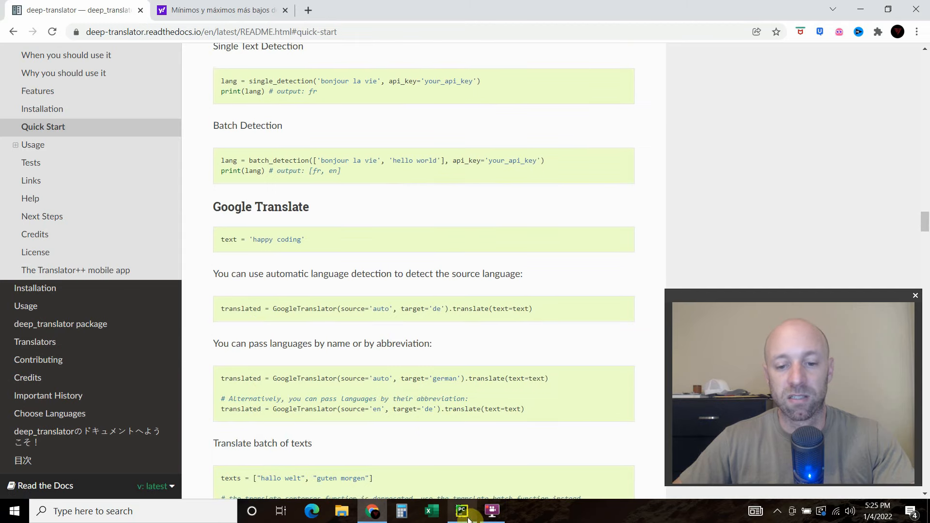
left_click(461, 510)
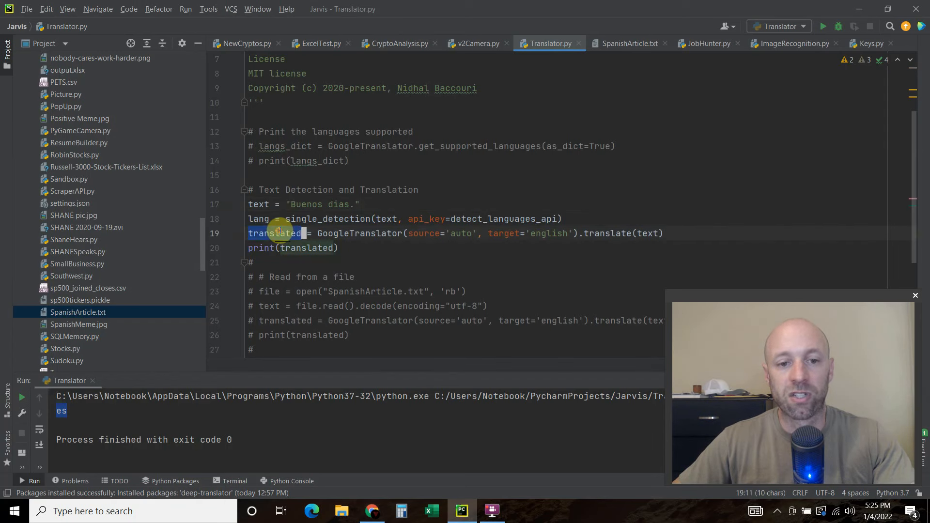
mouse_move(367, 232)
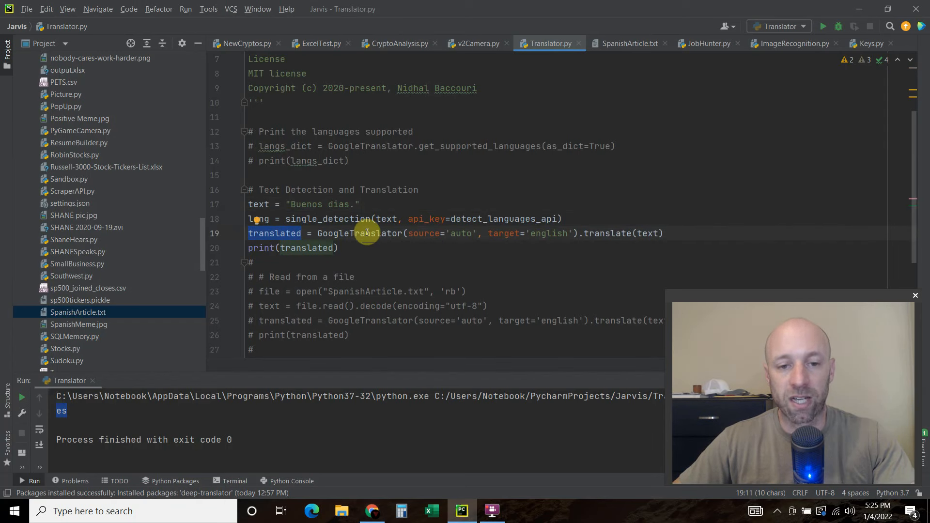
Step: Review the auto-source translation line, highlighting its english target language value
scroll("up", 3)
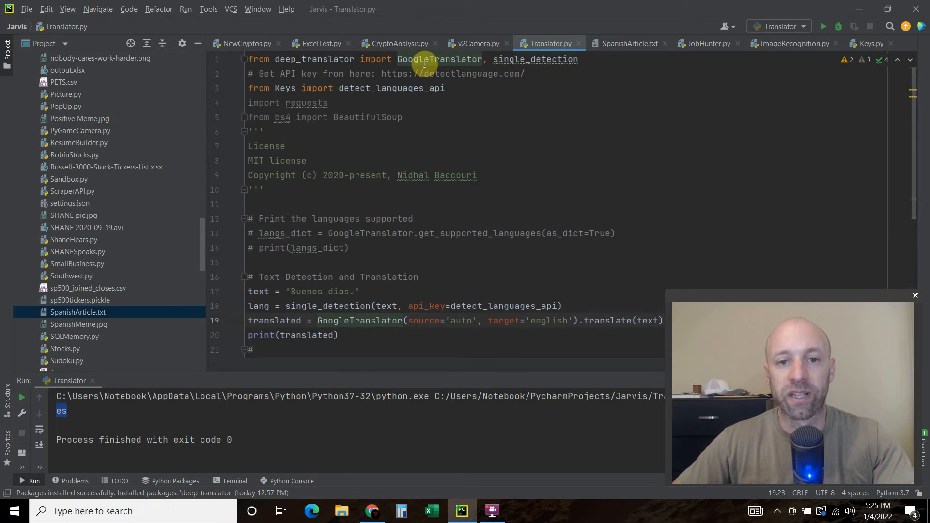
scroll("down", 3)
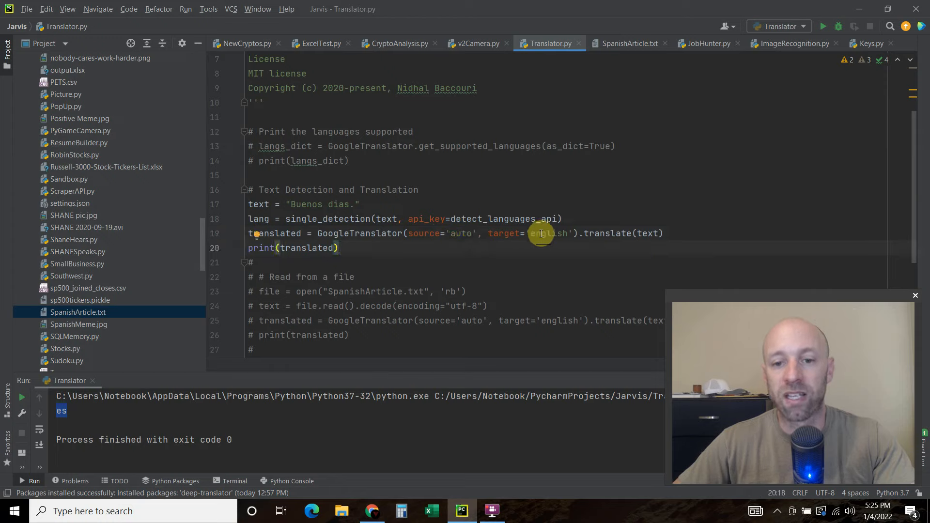
double_click(548, 233)
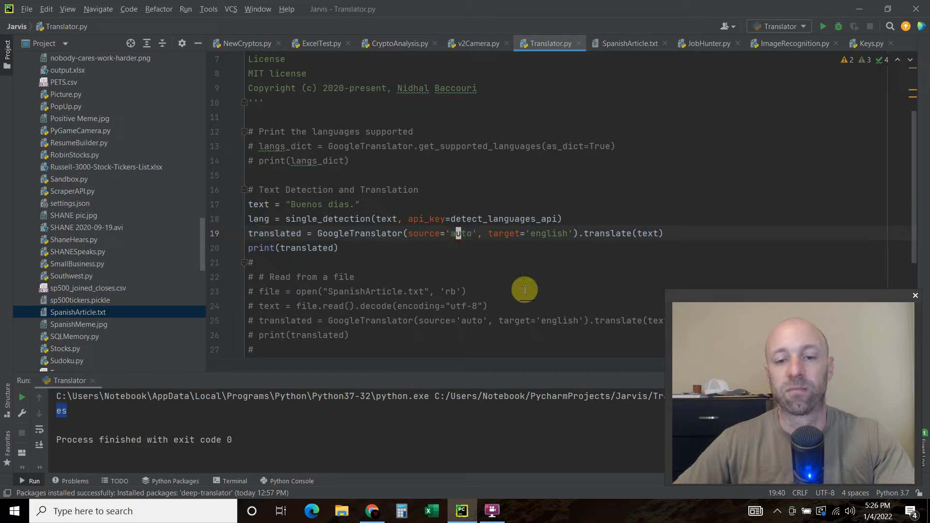
mouse_move(466, 235)
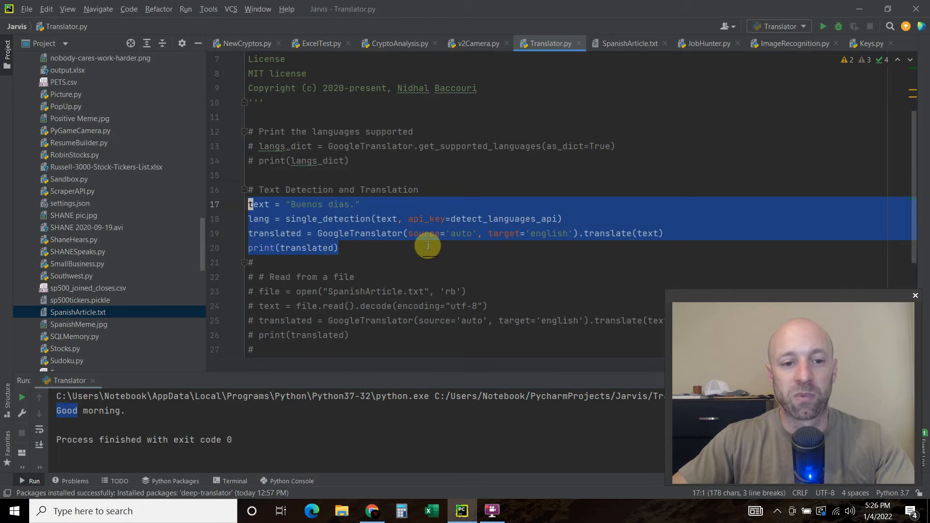
Step: Comment out the greeting block and uncomment the SpanishArticle.txt file-reading lines 23–26
key("ctrl+slash")
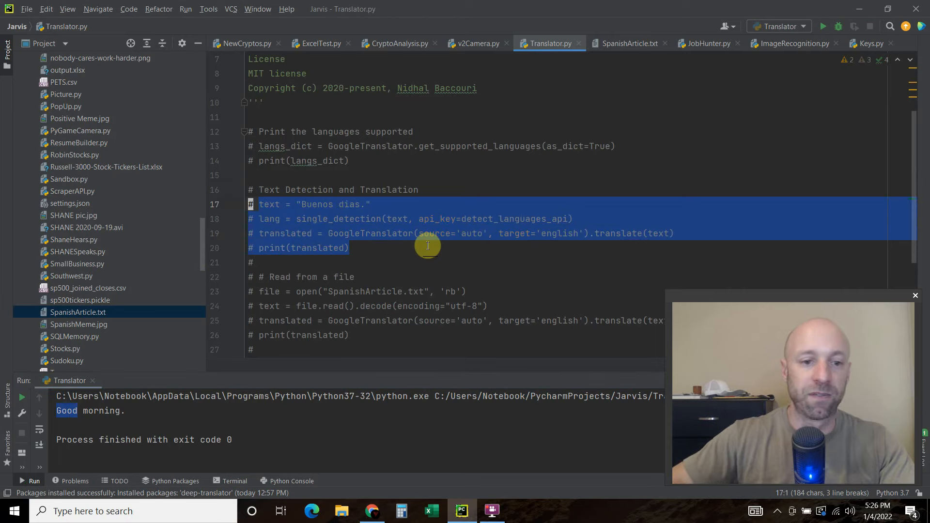
scroll("down", 3)
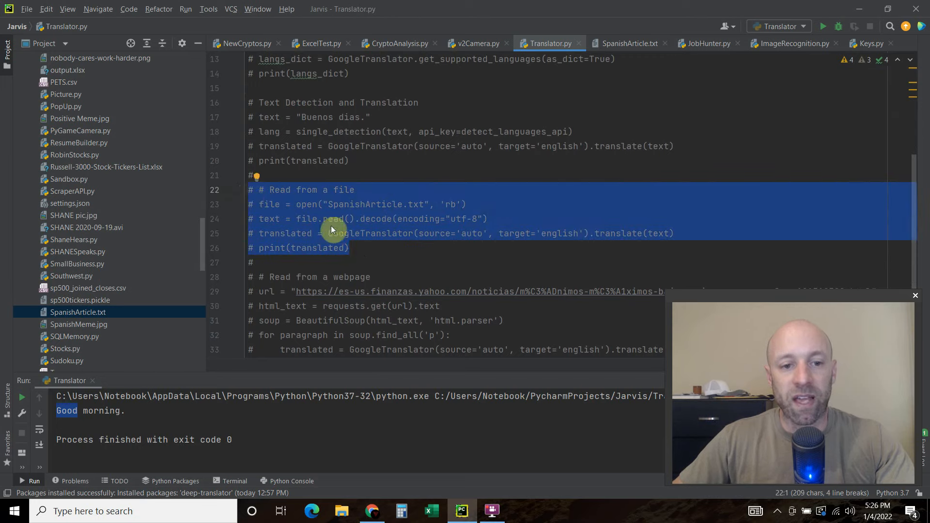
left_click(353, 248)
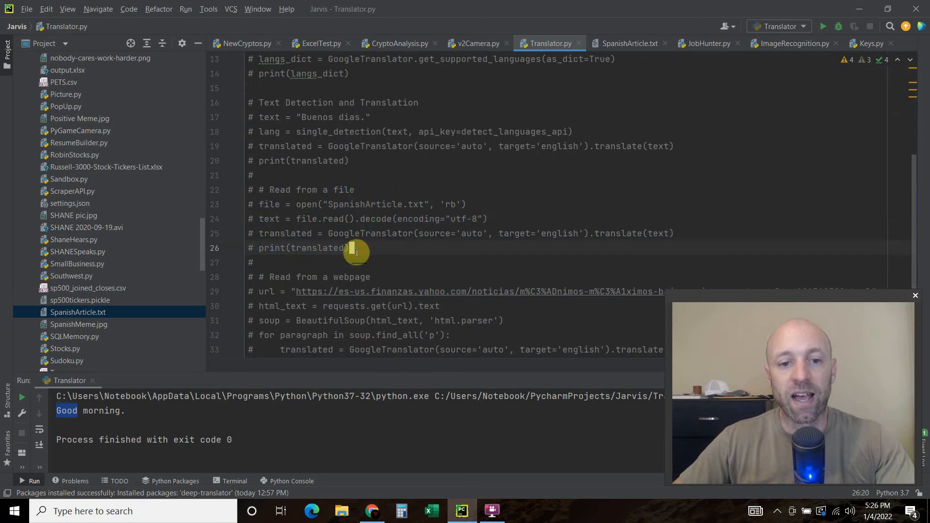
left_click_drag(353, 248, 249, 204)
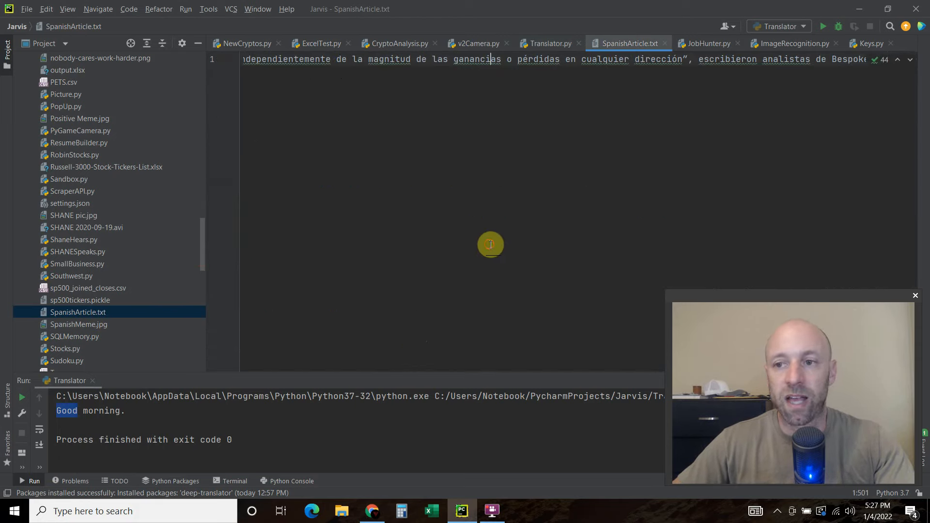
mouse_move(458, 58)
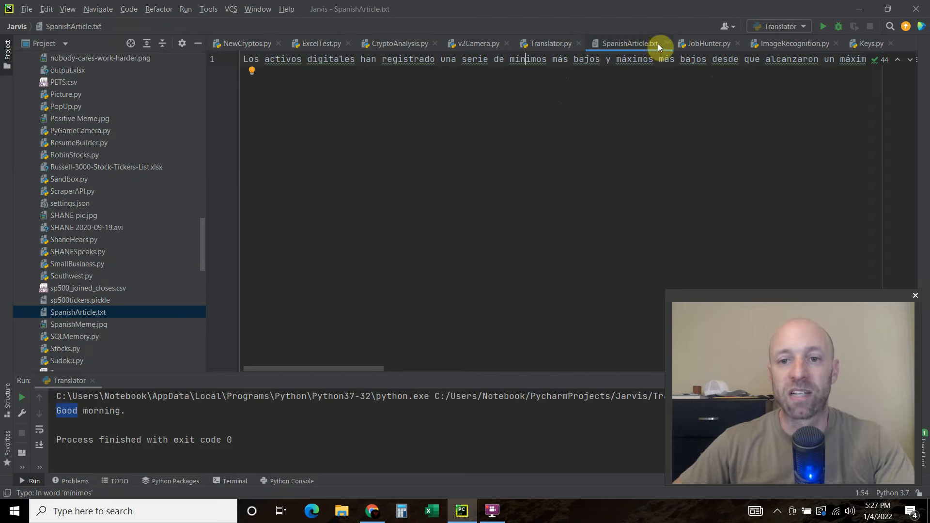
left_click(549, 43)
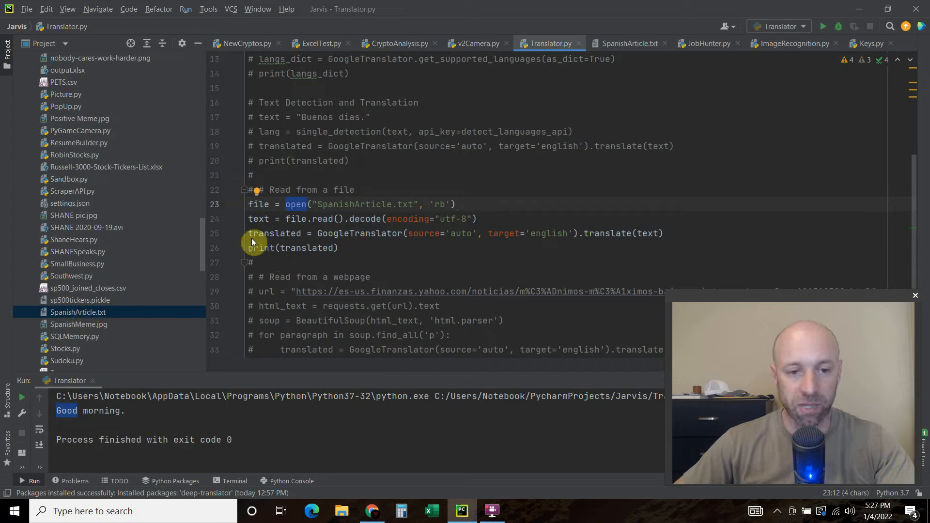
double_click(362, 204)
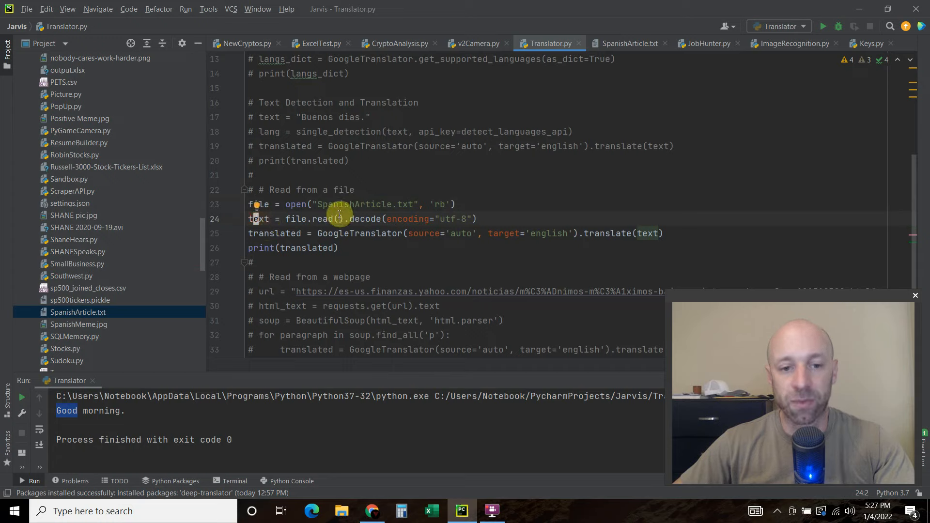
mouse_move(417, 209)
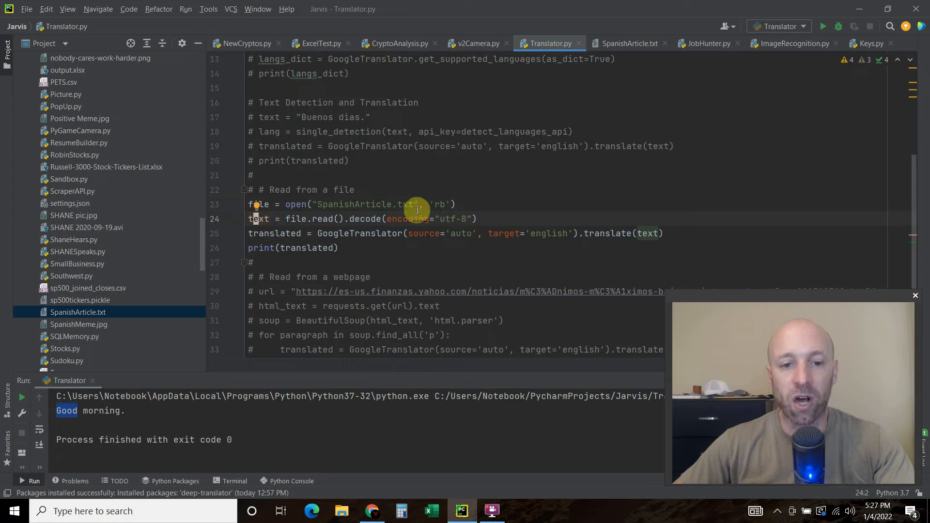
double_click(407, 219)
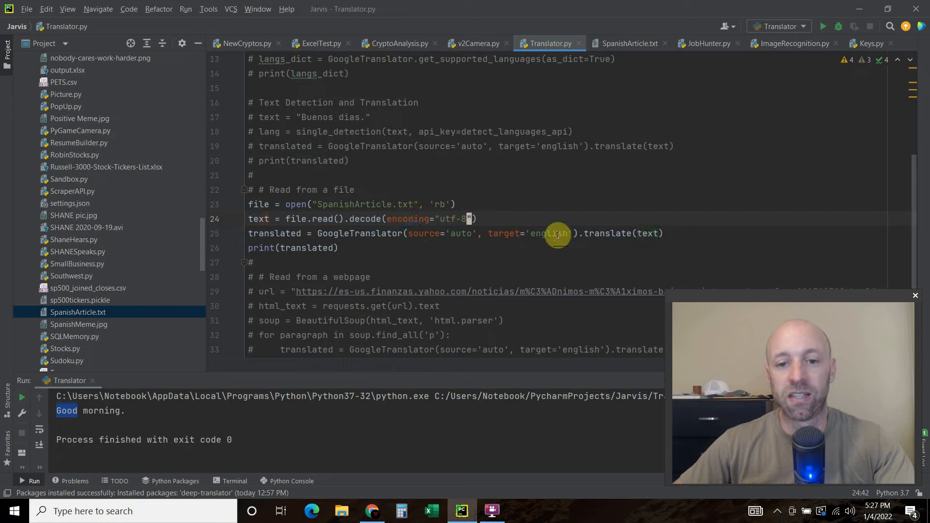
mouse_move(353, 219)
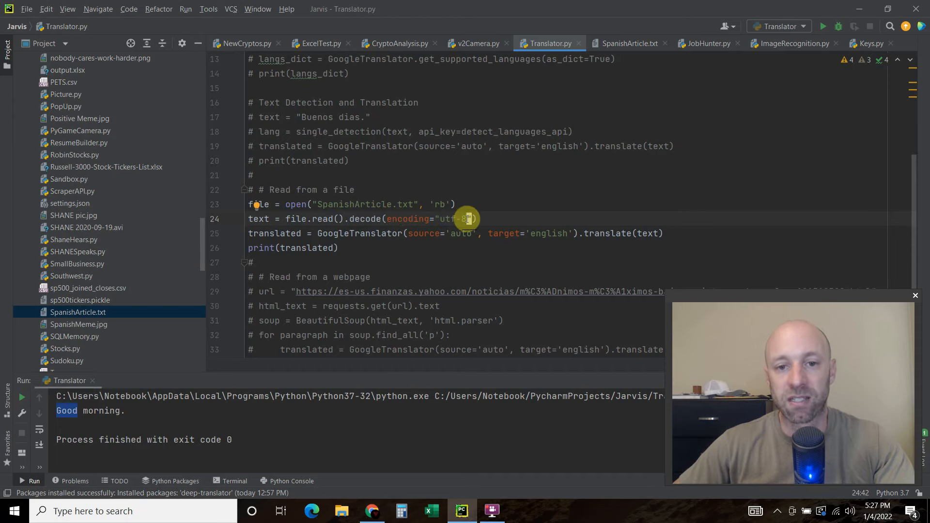
left_click(626, 43)
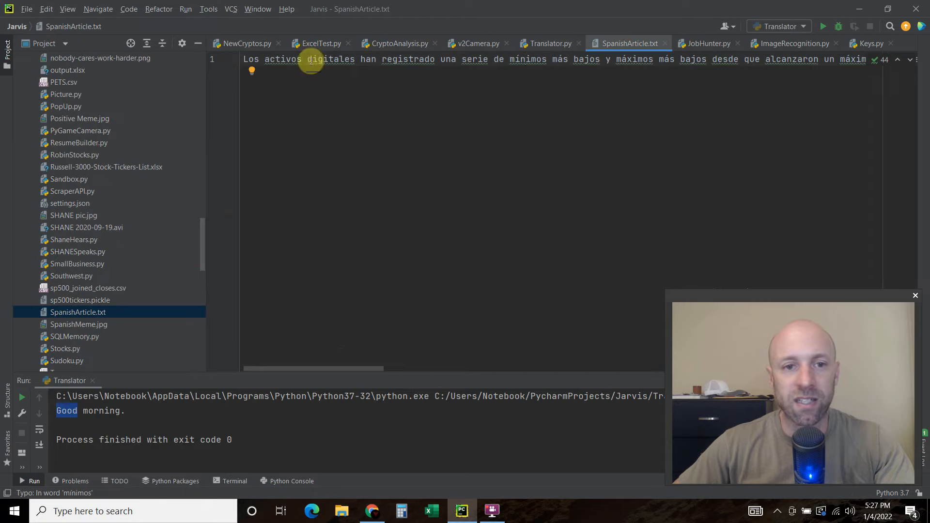
double_click(528, 60)
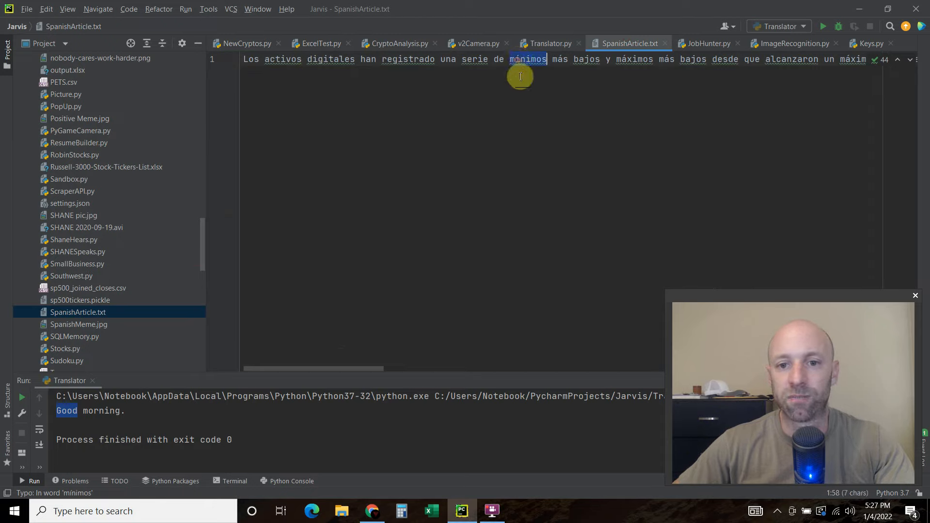
left_click(524, 59)
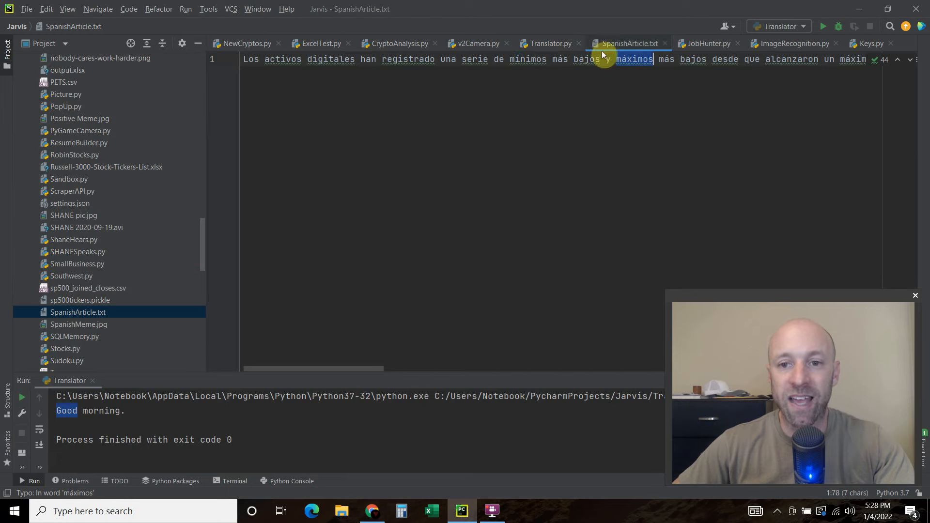
left_click(548, 43)
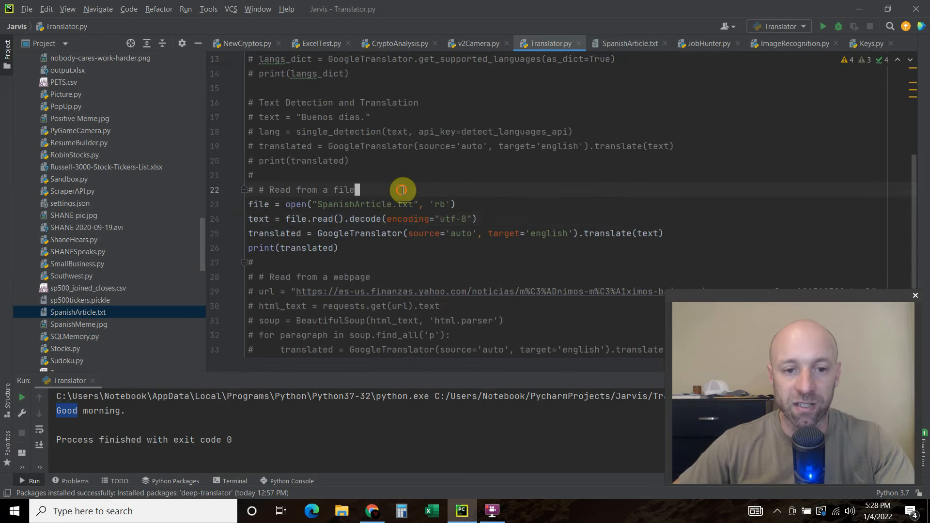
Step: Highlight translated and auto in the file-translation code and glance at SpanishArticle.txt
double_click(274, 233)
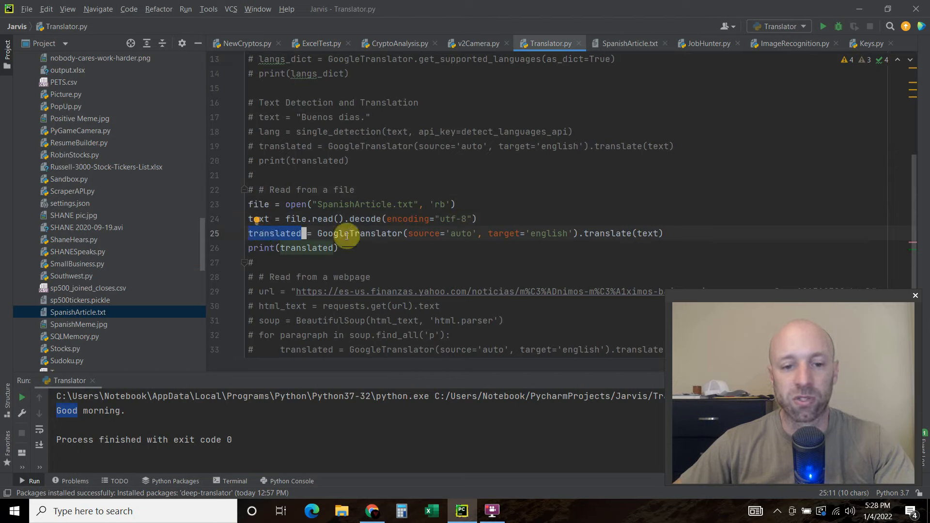
mouse_move(460, 233)
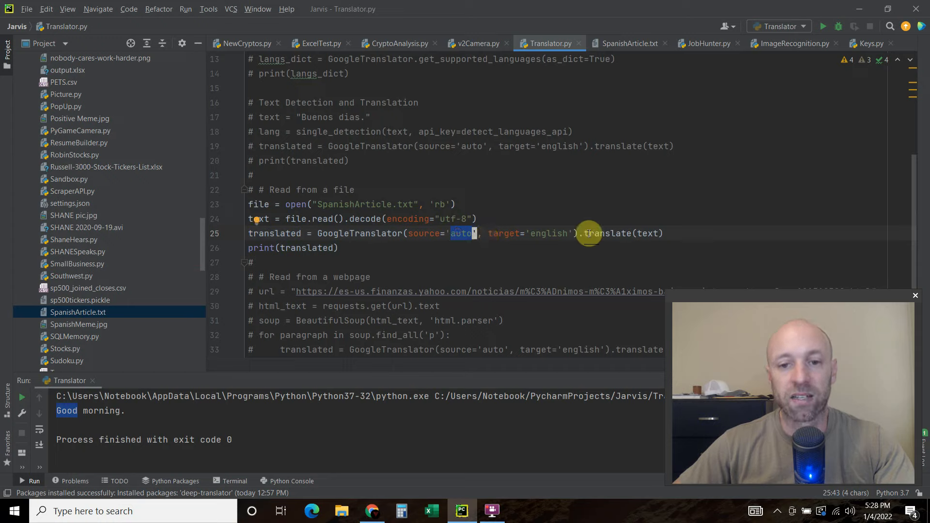
double_click(548, 233)
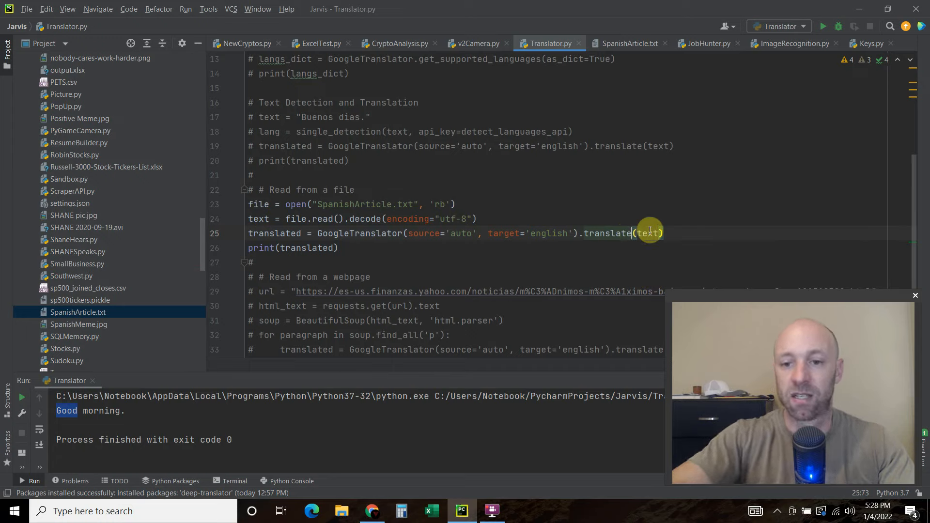
type("_fi")
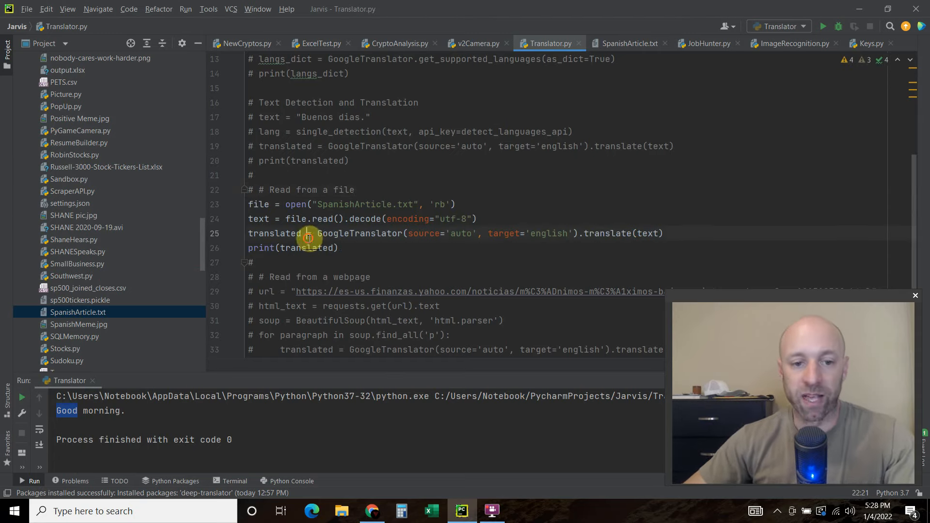
left_click(629, 43)
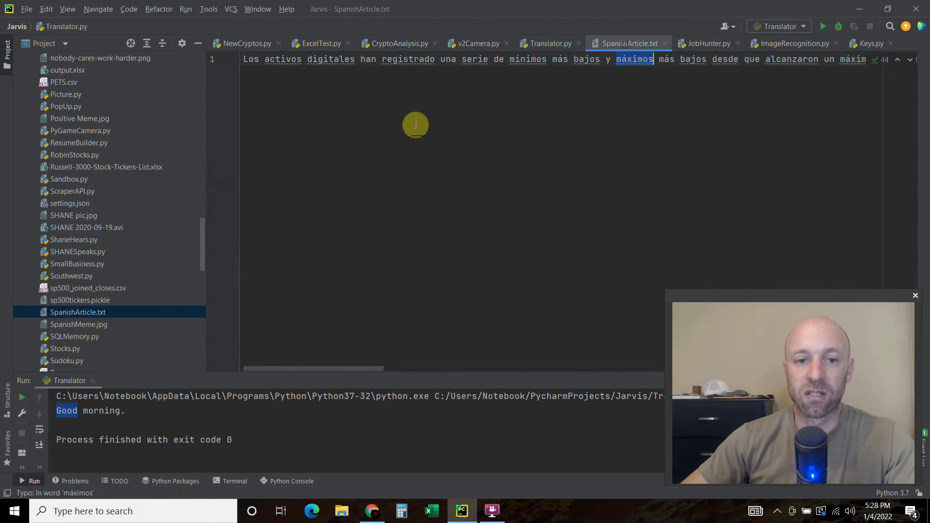
left_click(547, 43)
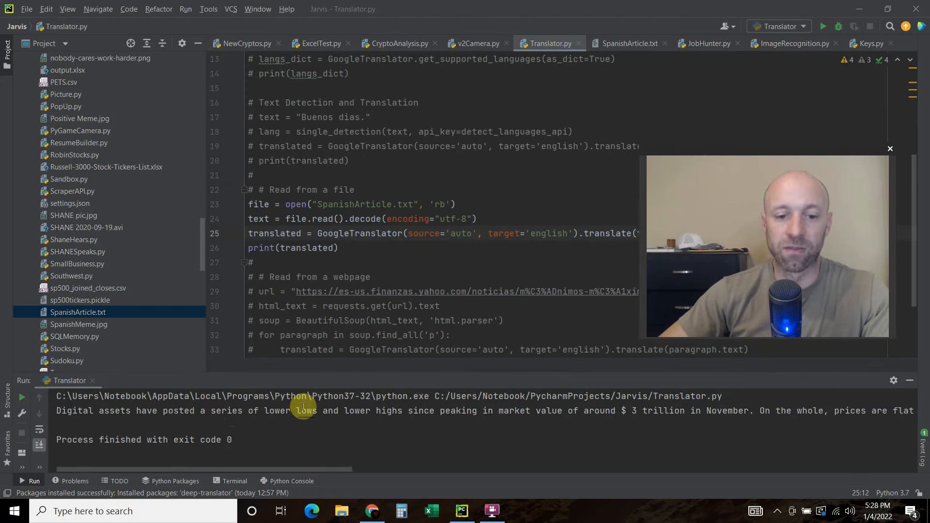
mouse_move(518, 417)
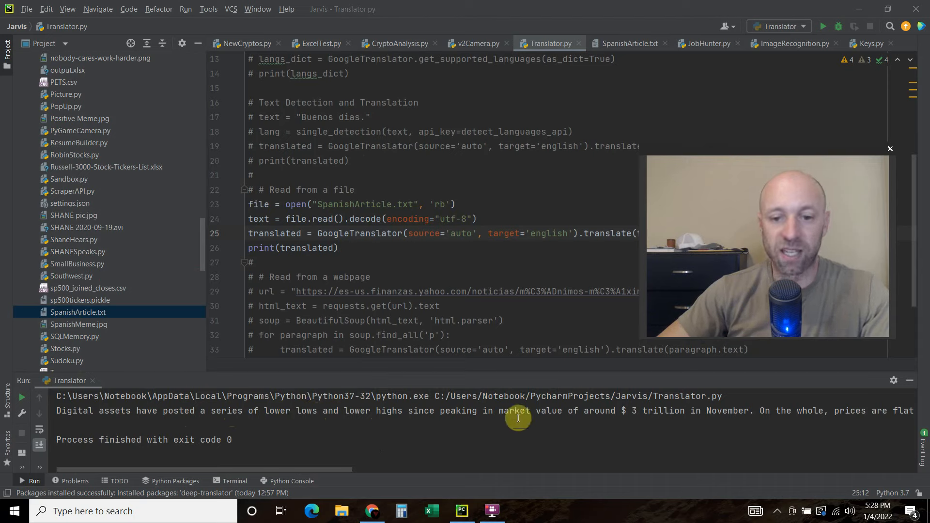
mouse_move(728, 410)
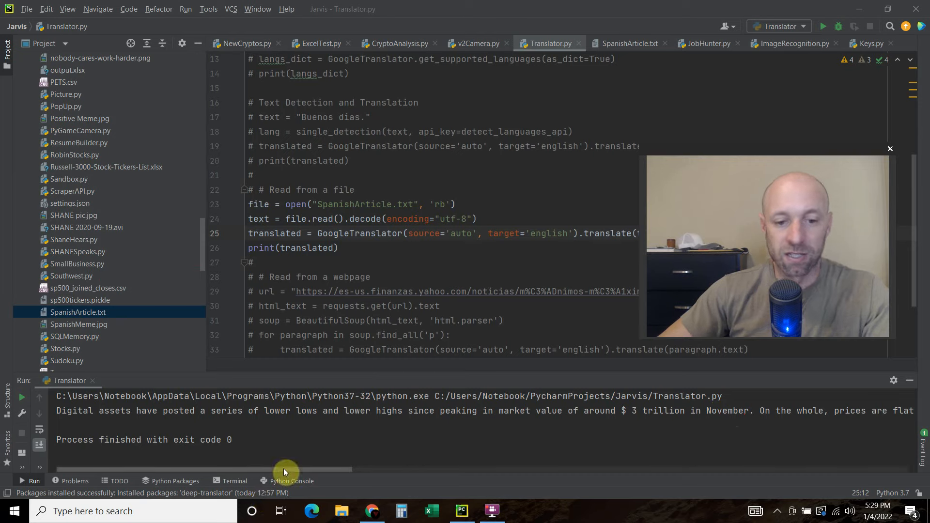
Step: Scroll through the English translation output and compare it with the Yahoo Finanzas article
left_click_drag(286, 469, 499, 469)
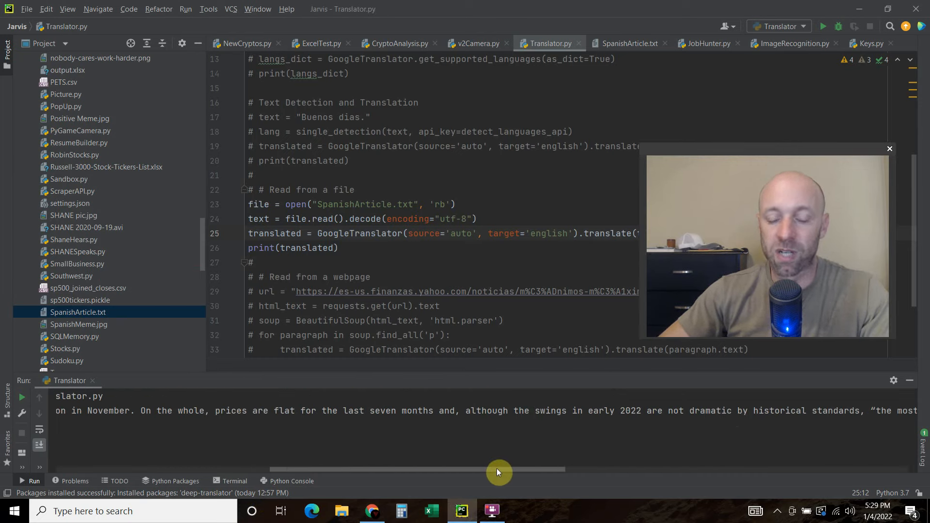
left_click_drag(498, 469, 828, 469)
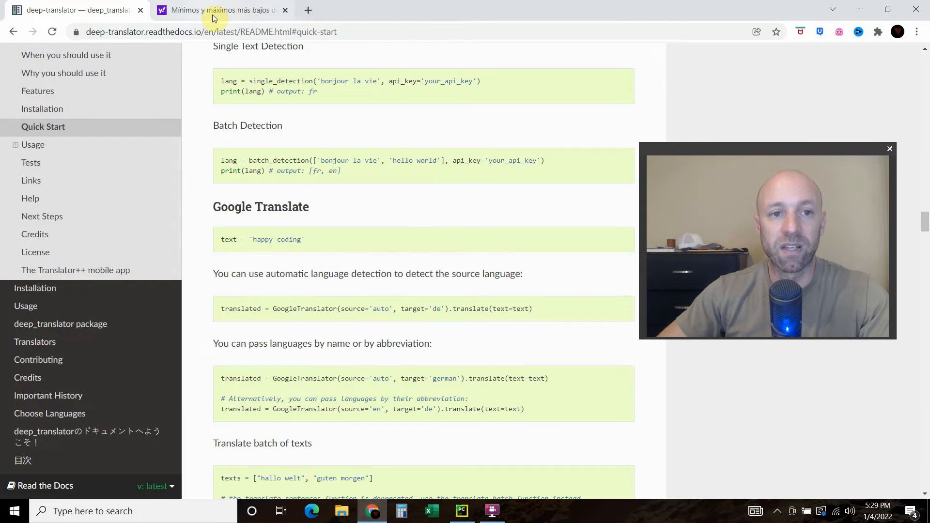
left_click(222, 10)
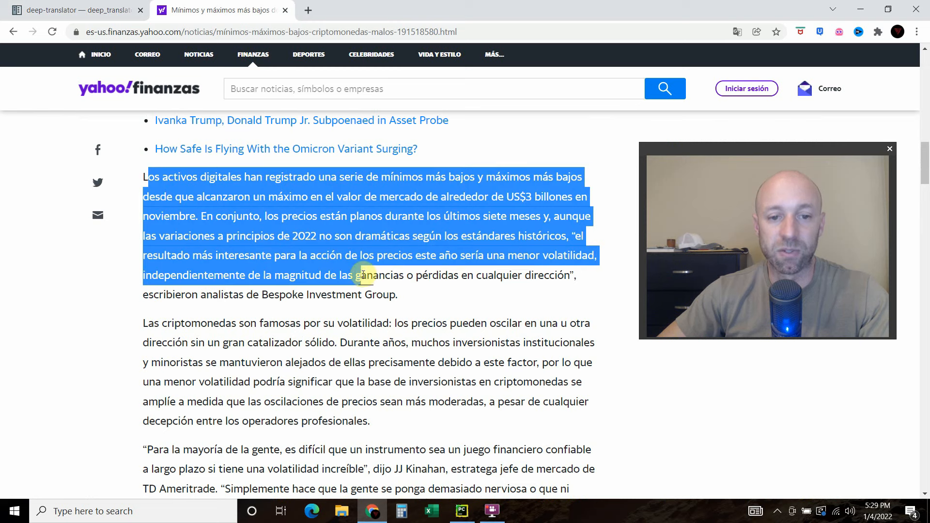
left_click(384, 252)
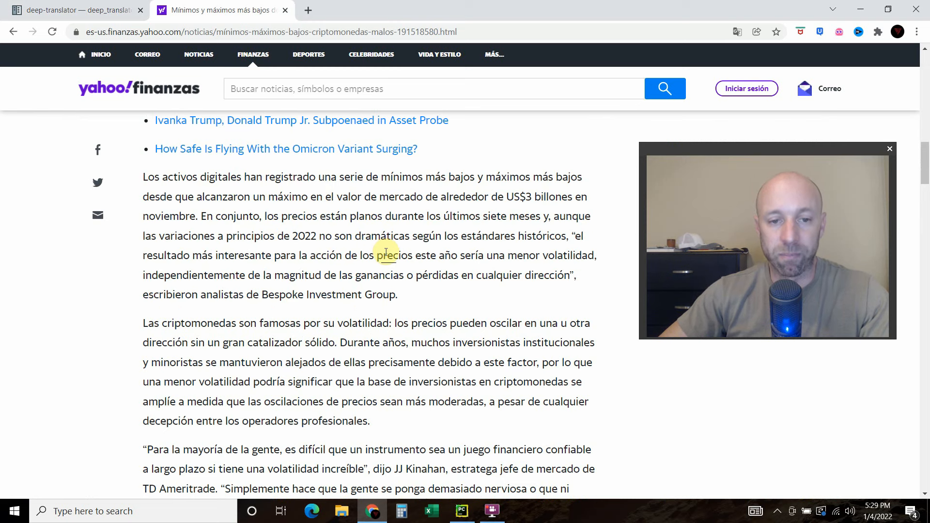
mouse_move(556, 288)
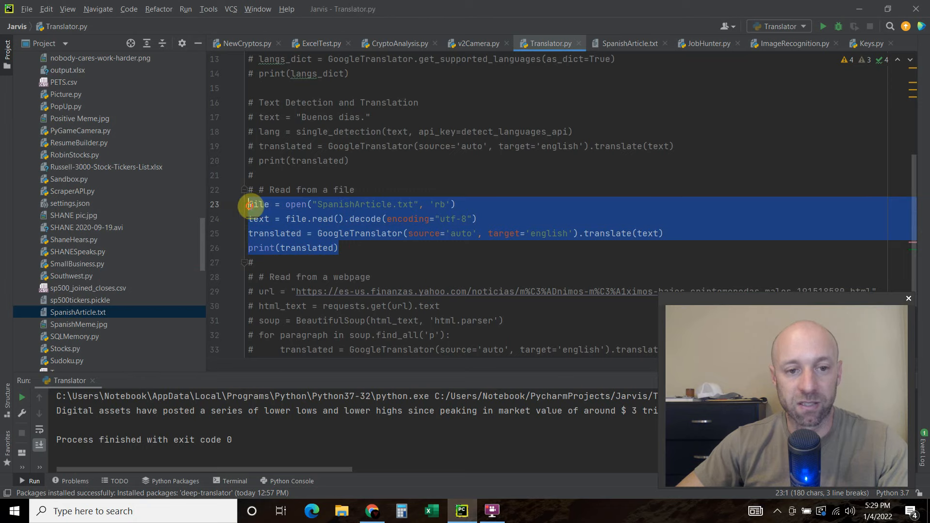
key("ctrl+slash")
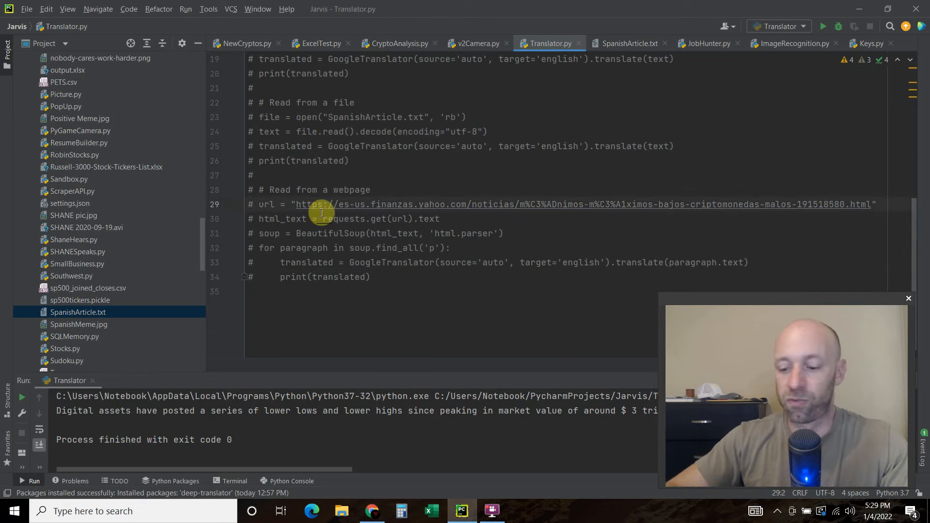
left_click_drag(295, 203, 371, 276)
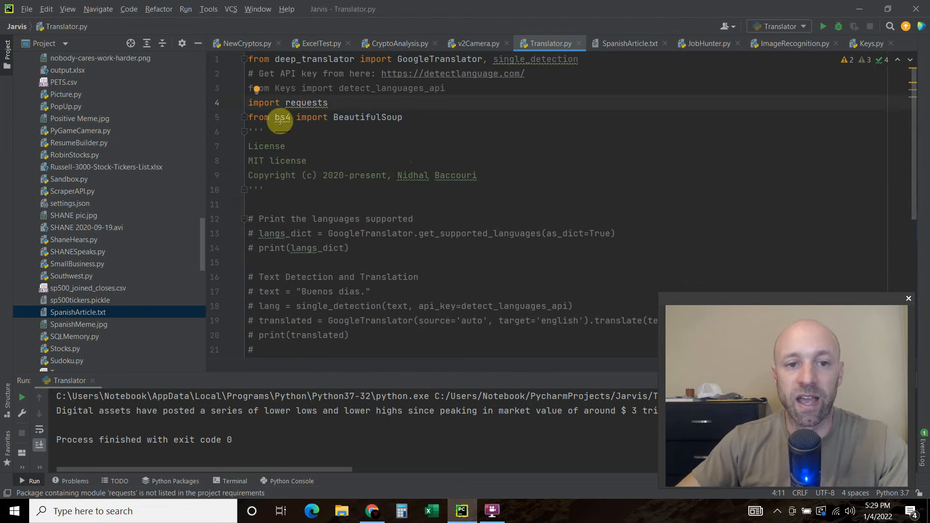
double_click(367, 117)
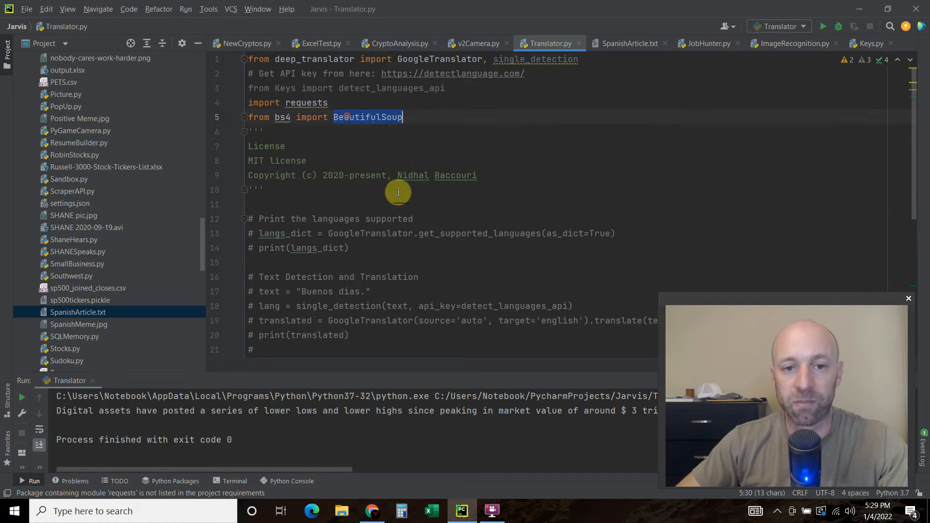
scroll("down", 3)
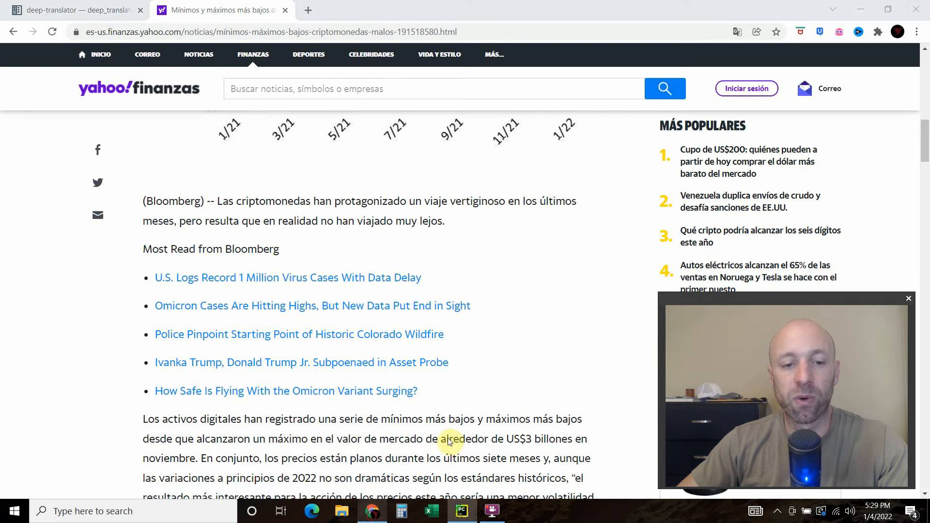
left_click(267, 31)
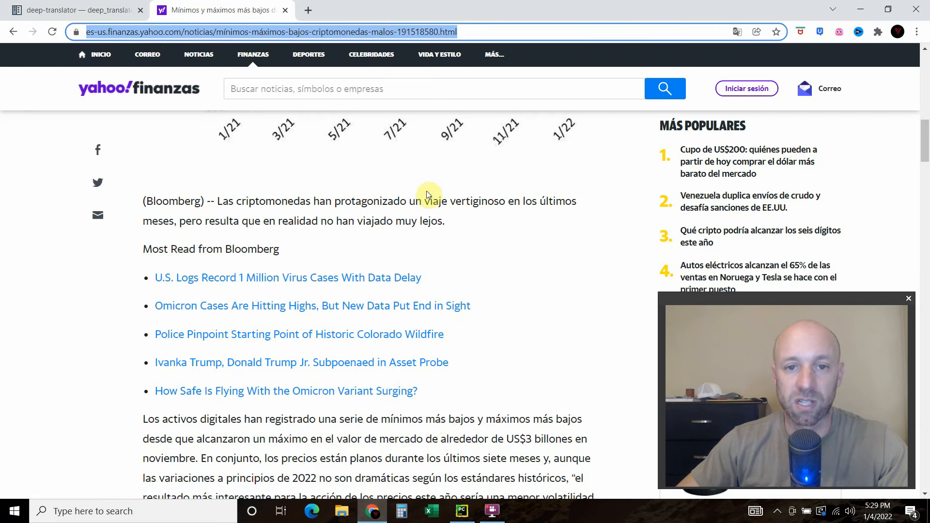
left_click(461, 510)
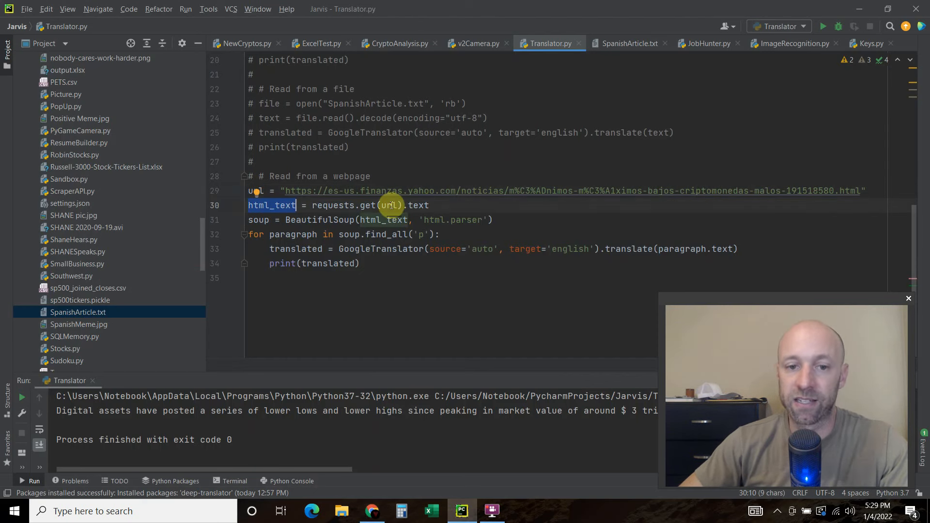
left_click(389, 206)
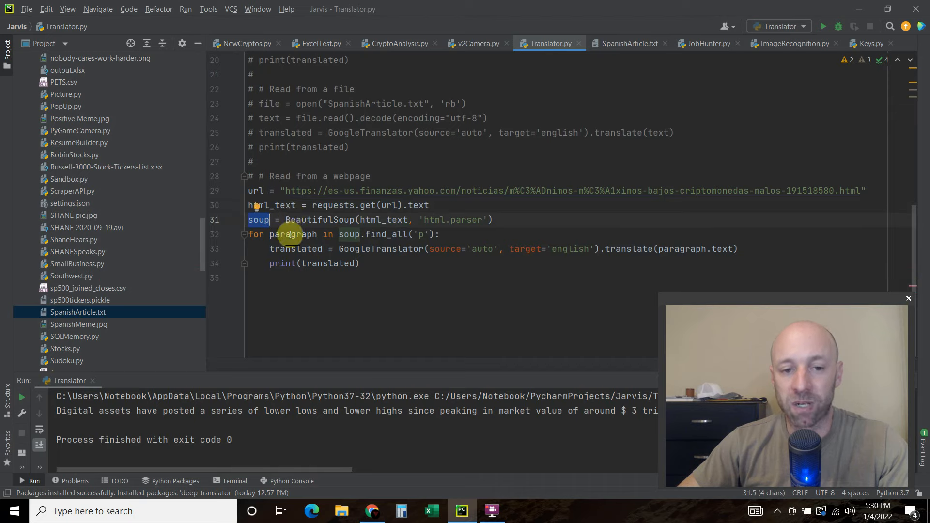
mouse_move(338, 219)
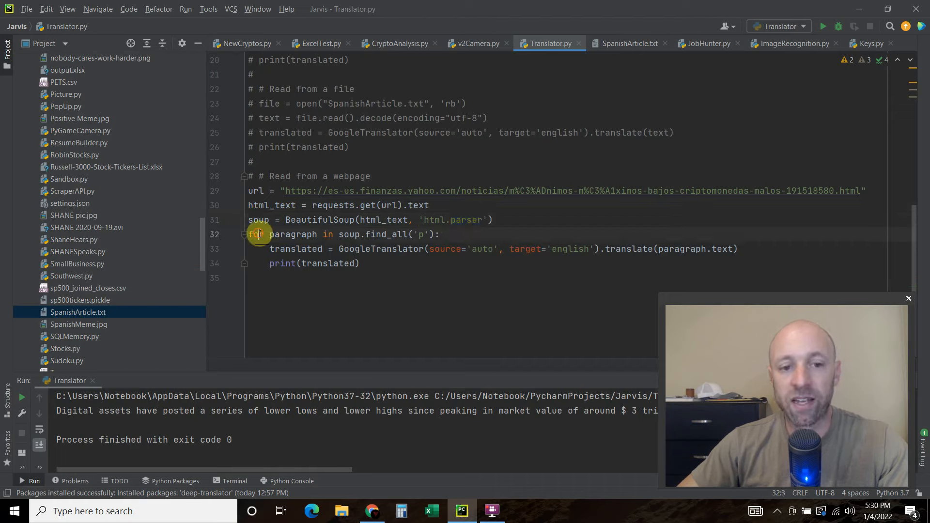
double_click(293, 233)
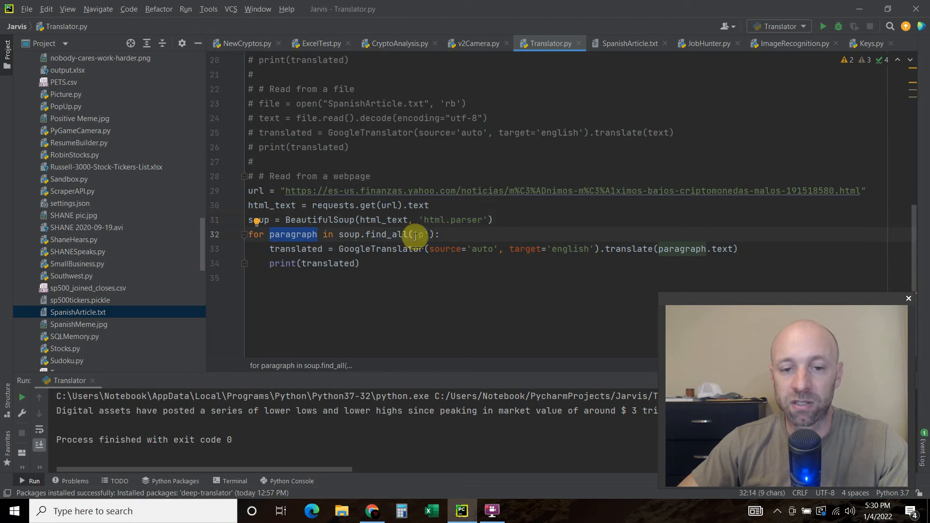
type("'p'")
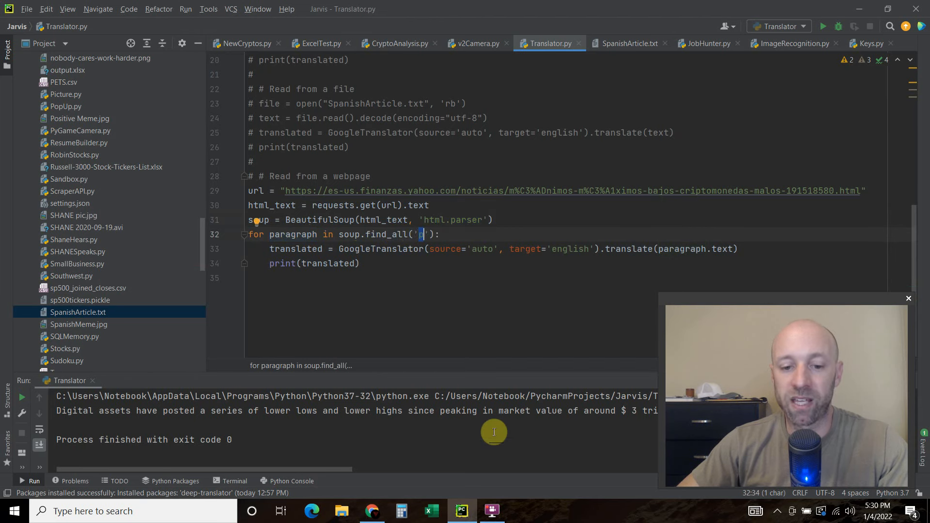
Step: Open the Yahoo article in Chrome and inspect its first paragraph with F12
left_click(373, 510)
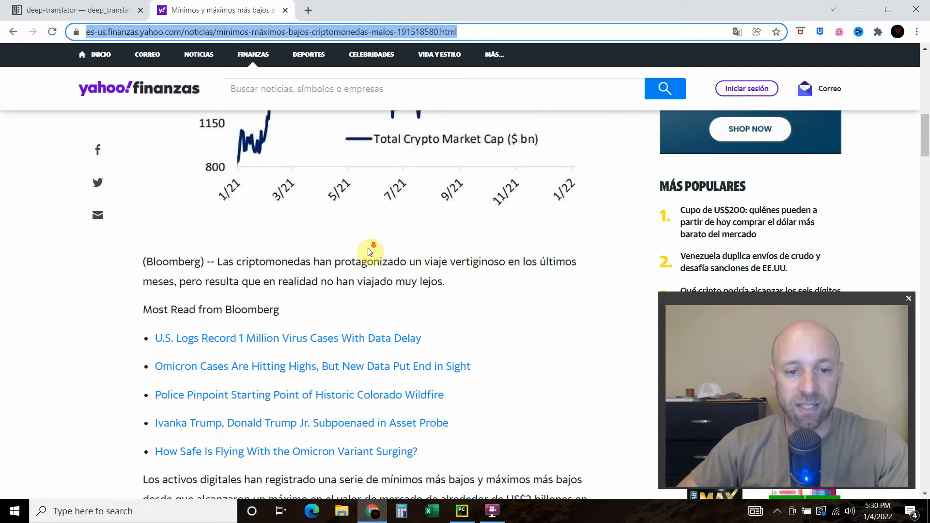
right_click(368, 249)
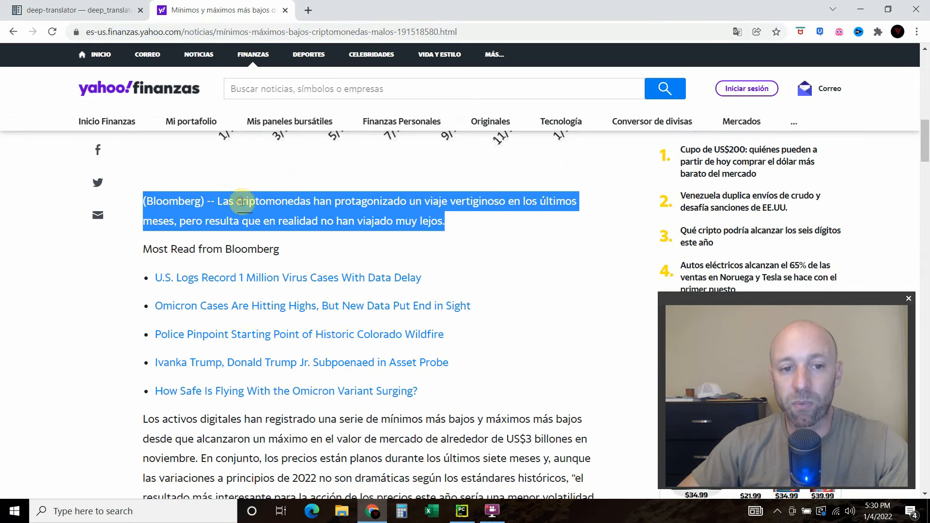
left_click(268, 221)
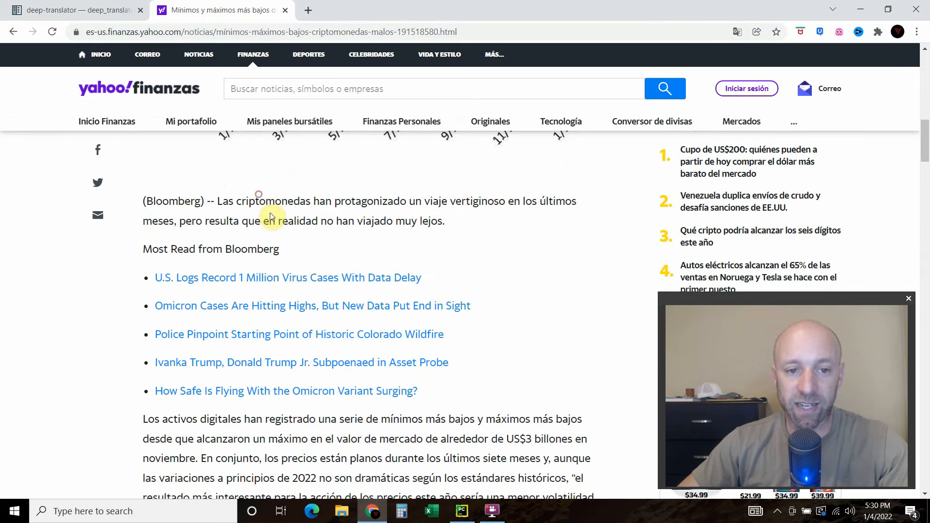
right_click(273, 201)
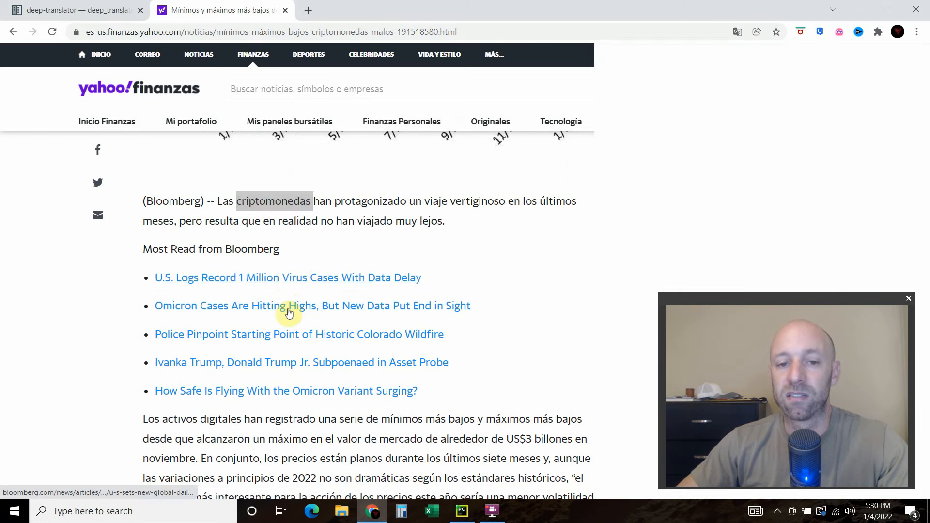
key("F12")
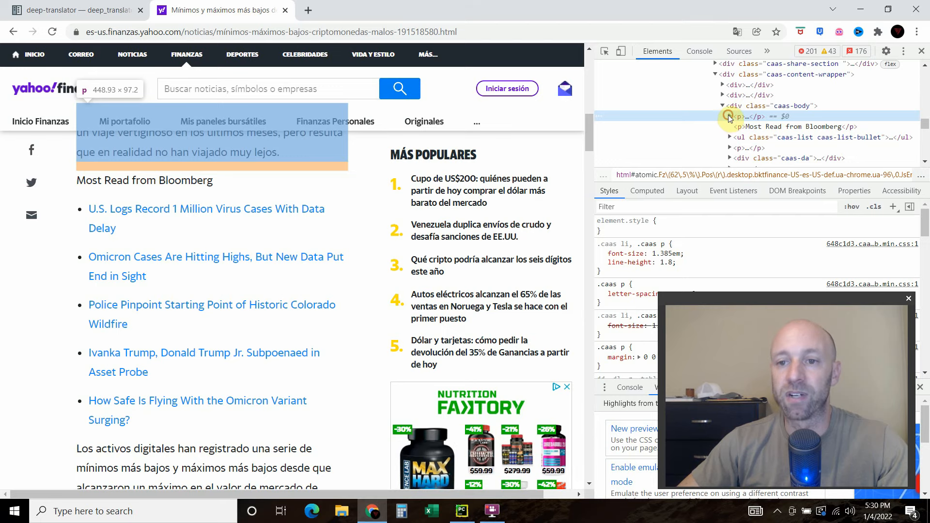
Step: Expand the paragraph p elements in the Elements panel to reveal their Spanish text
left_click(730, 116)
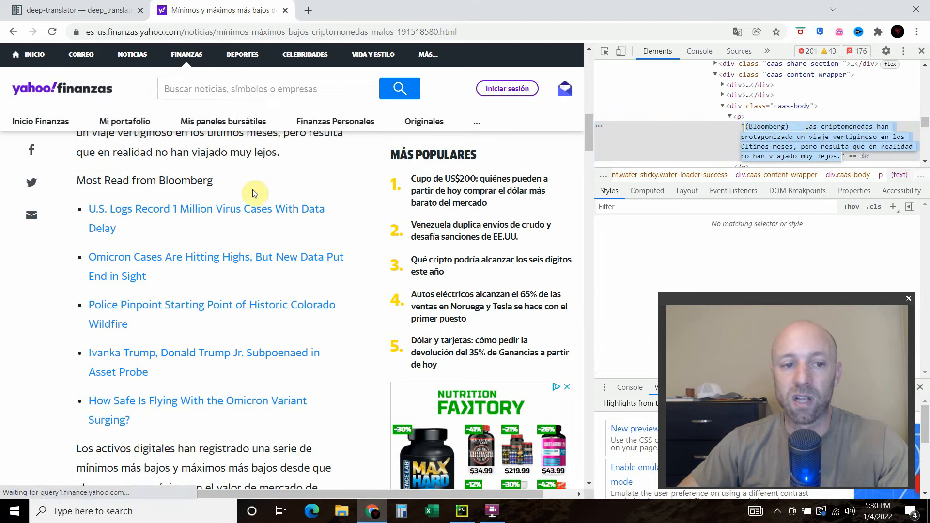
right_click(252, 193)
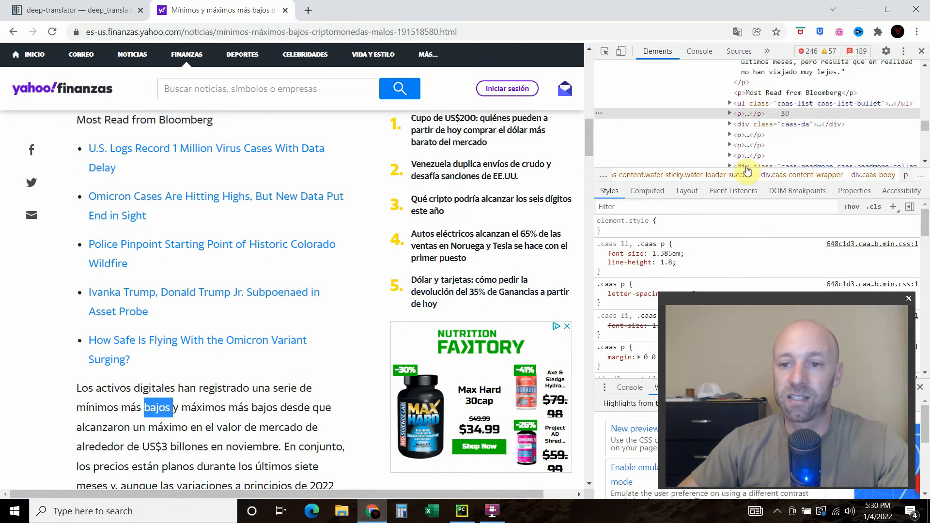
left_click(729, 113)
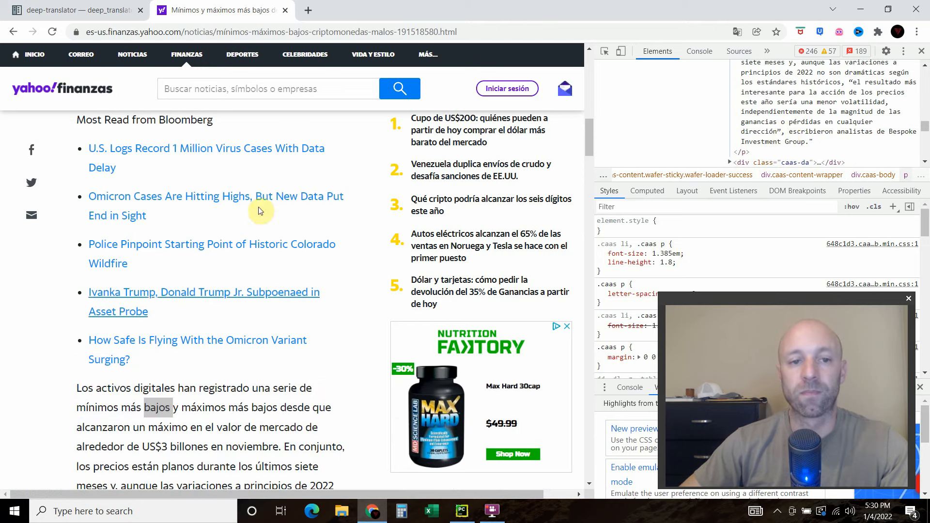
left_click(460, 510)
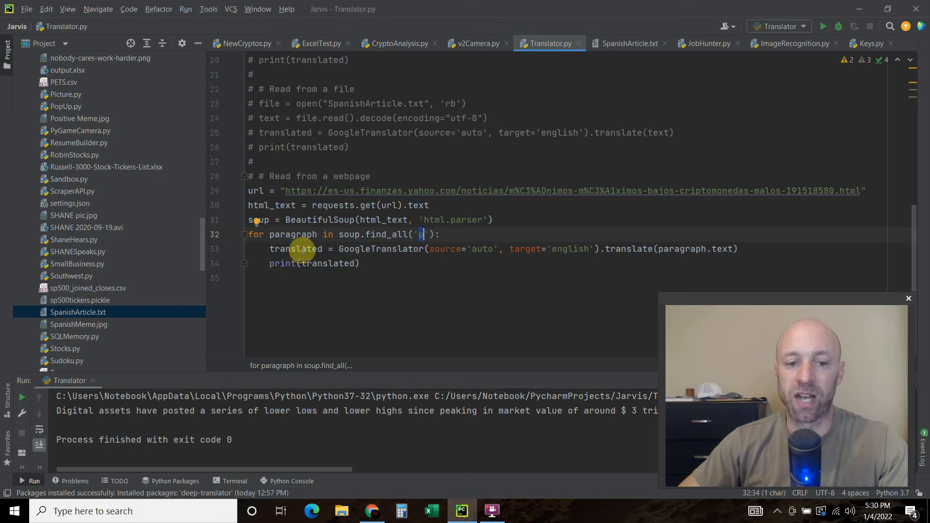
Step: Highlight translated, auto and paragraph in the webpage loop's translate line
double_click(296, 248)
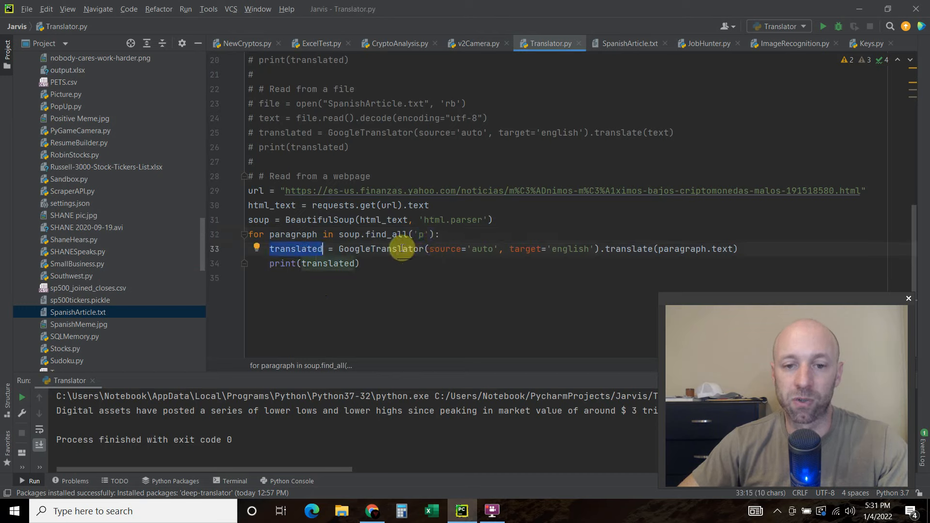
left_click(484, 248)
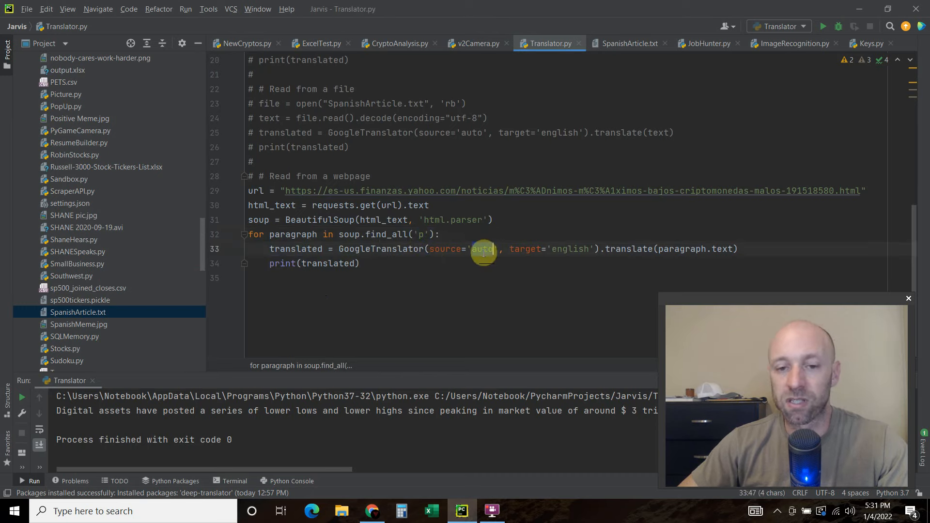
double_click(568, 248)
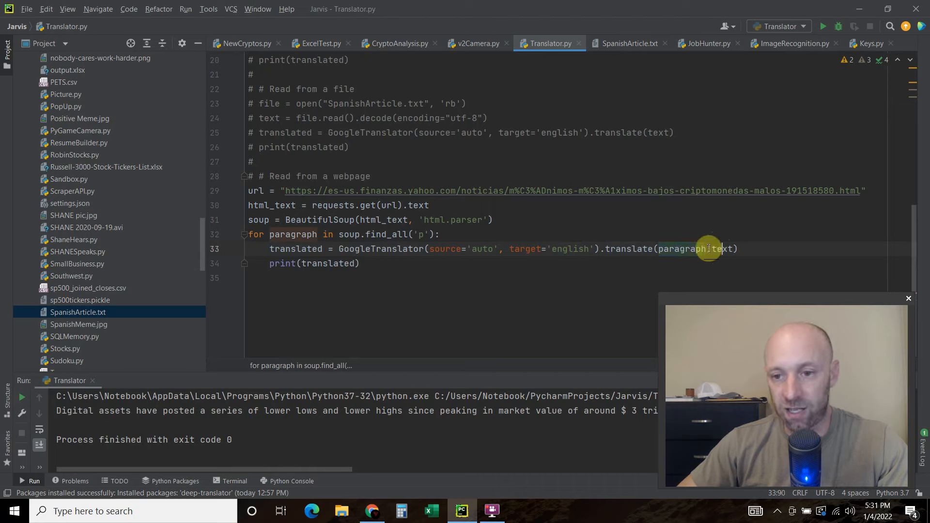
double_click(721, 249)
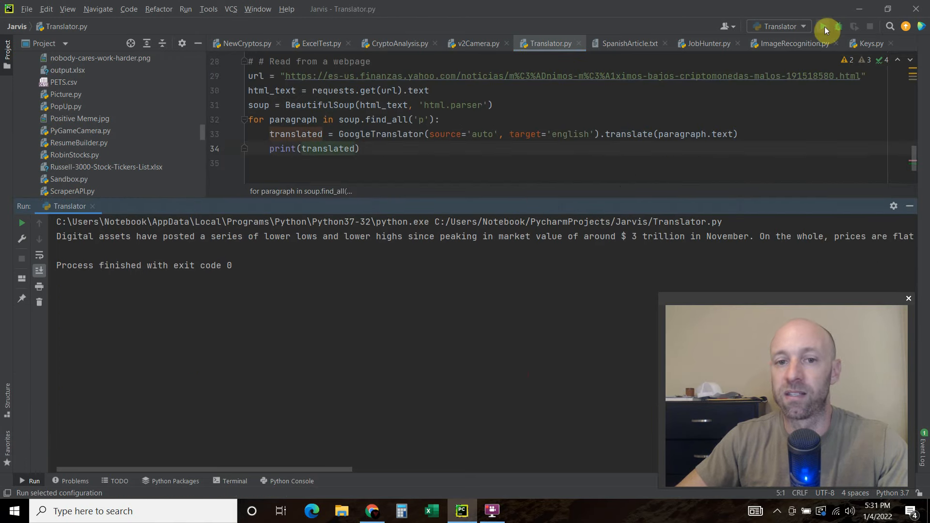
Step: Run Translator.py to print the Yahoo article's paragraphs translated into English
left_click(825, 30)
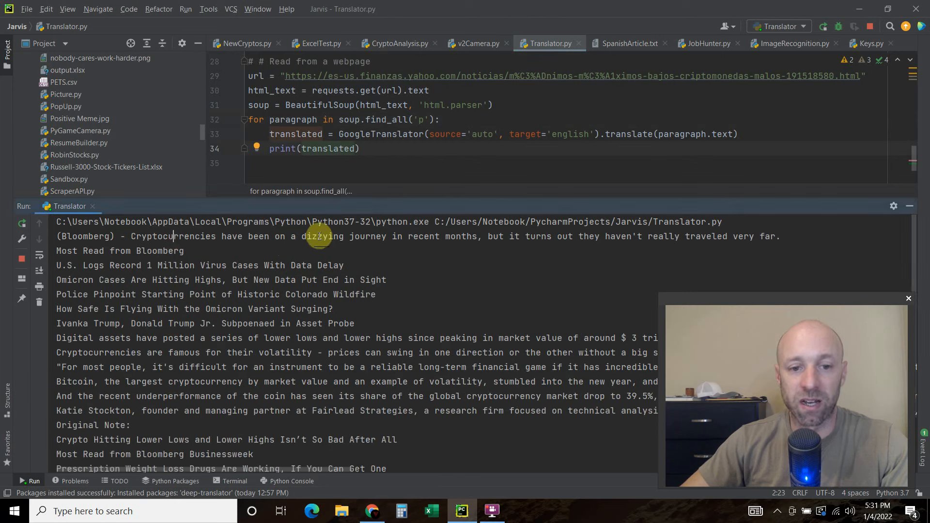
mouse_move(570, 238)
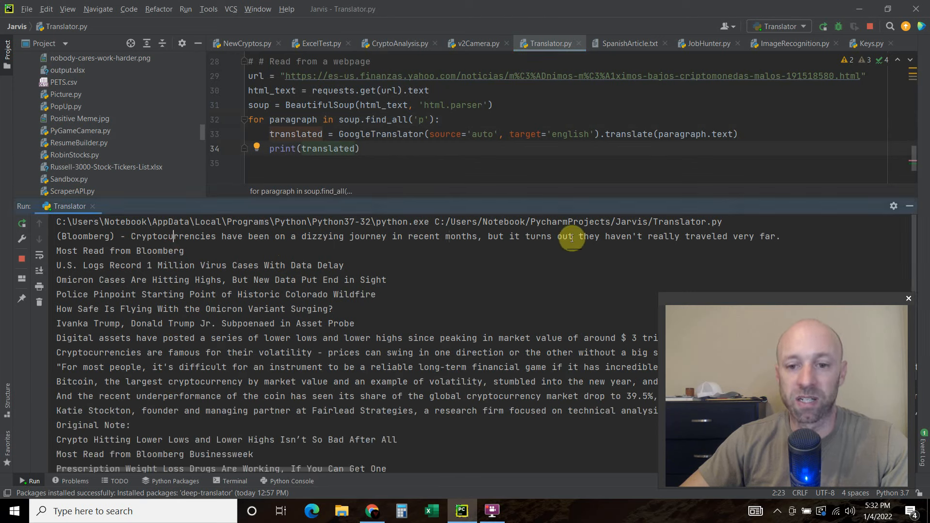
mouse_move(428, 476)
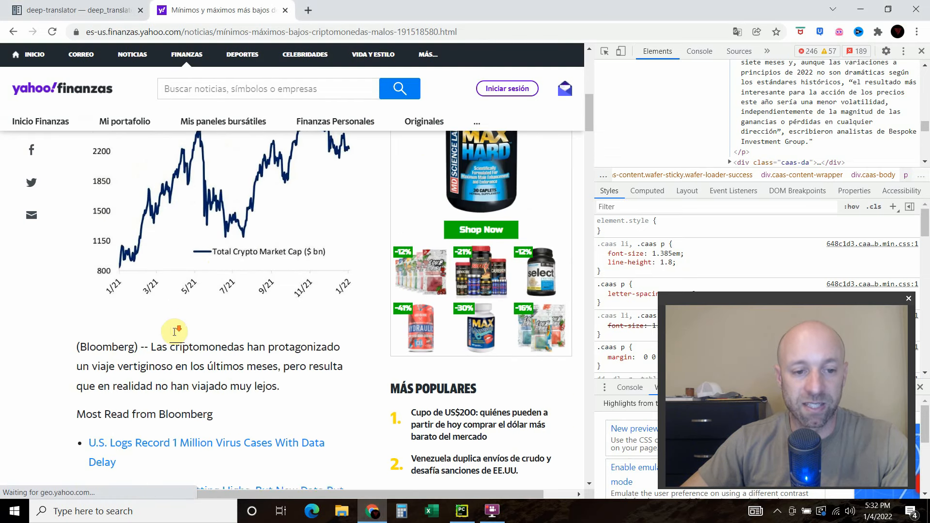
Step: Compare the Spanish article in Chrome with the output, then select the license author name
scroll("down", 3)
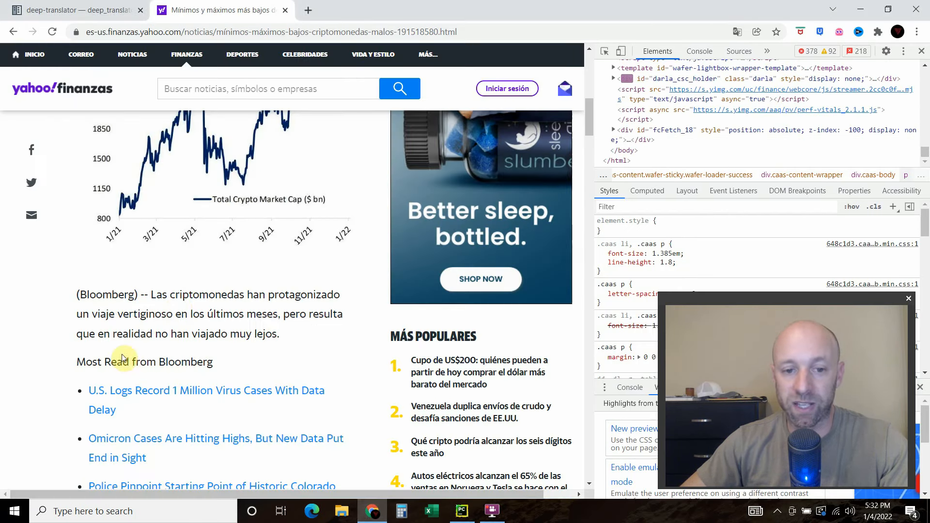
scroll("down", 3)
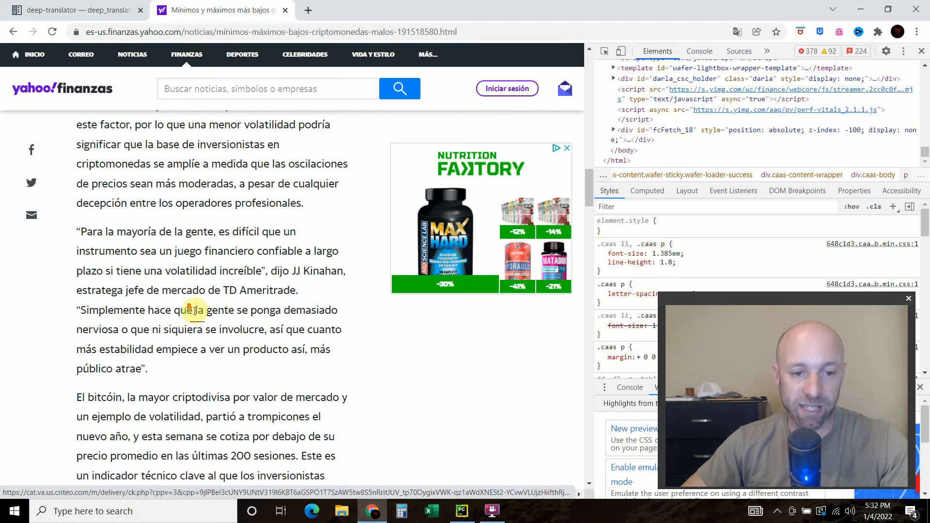
scroll("down", 3)
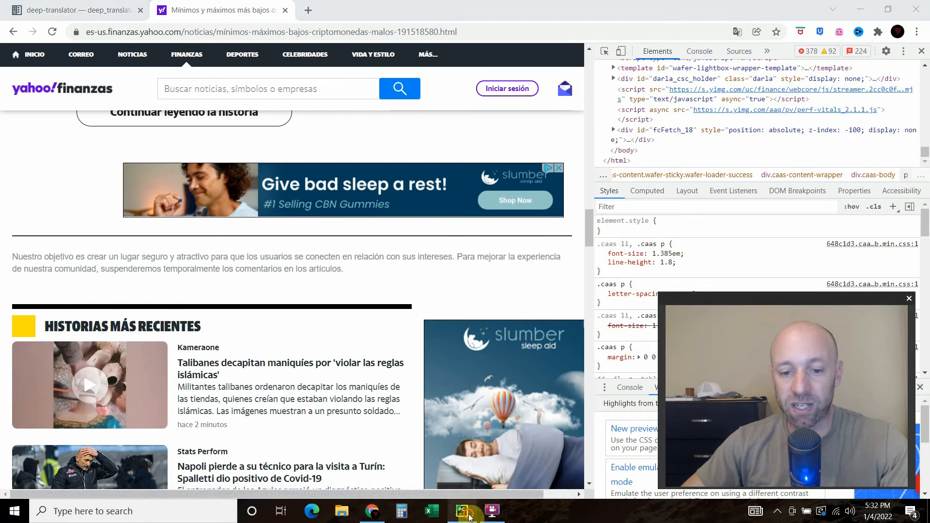
left_click(461, 510)
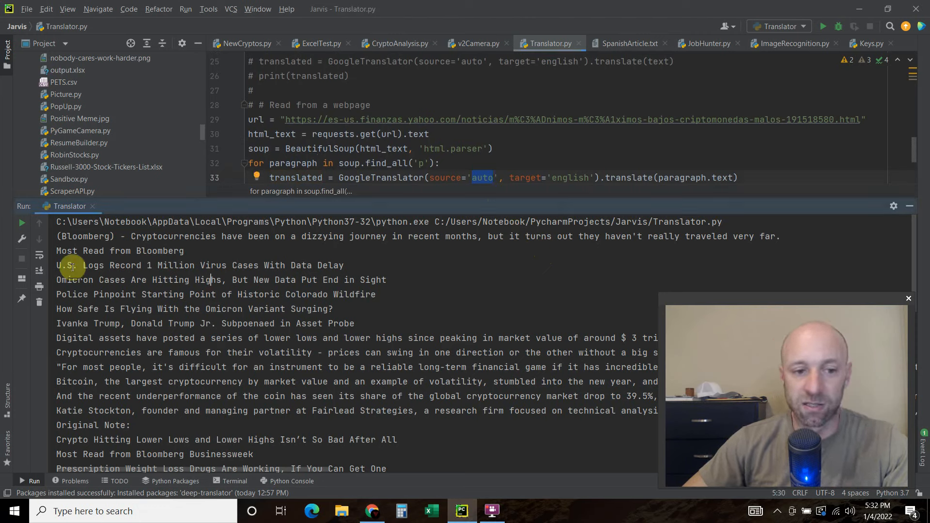
mouse_move(92, 323)
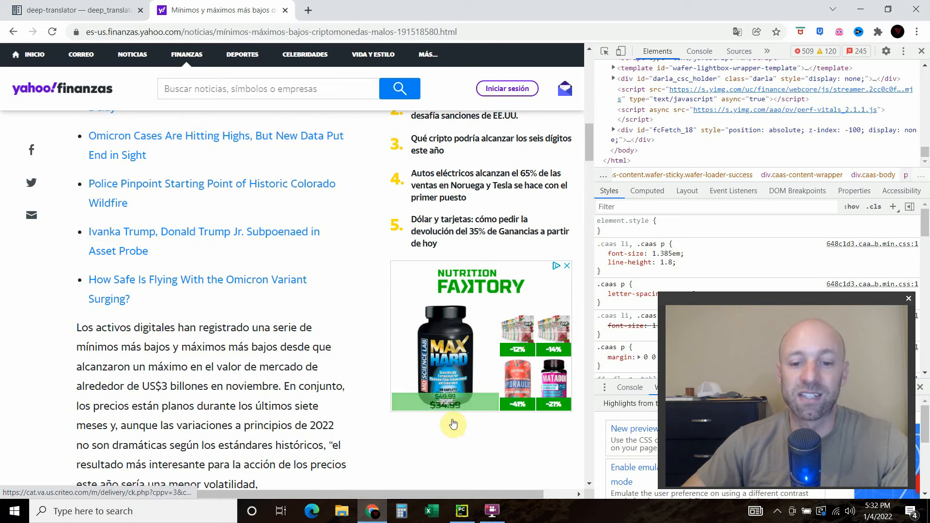
left_click(462, 511)
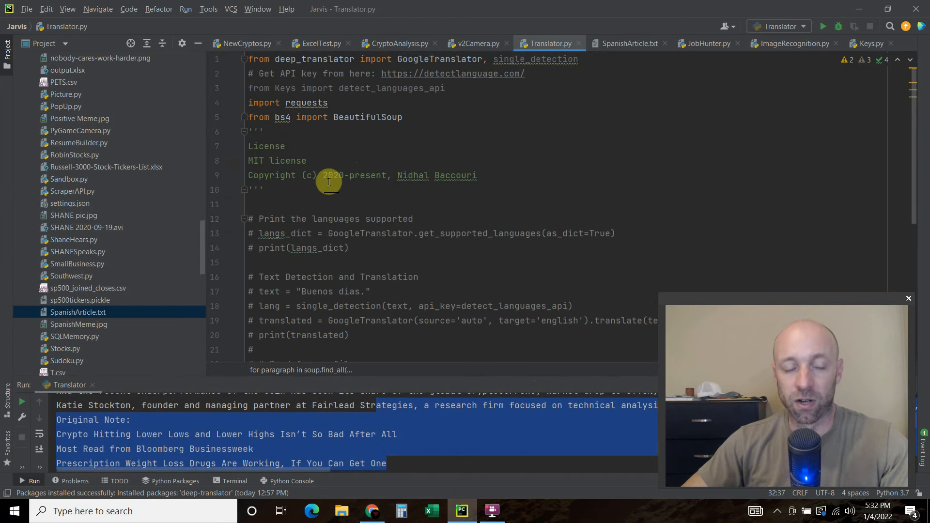
double_click(411, 175)
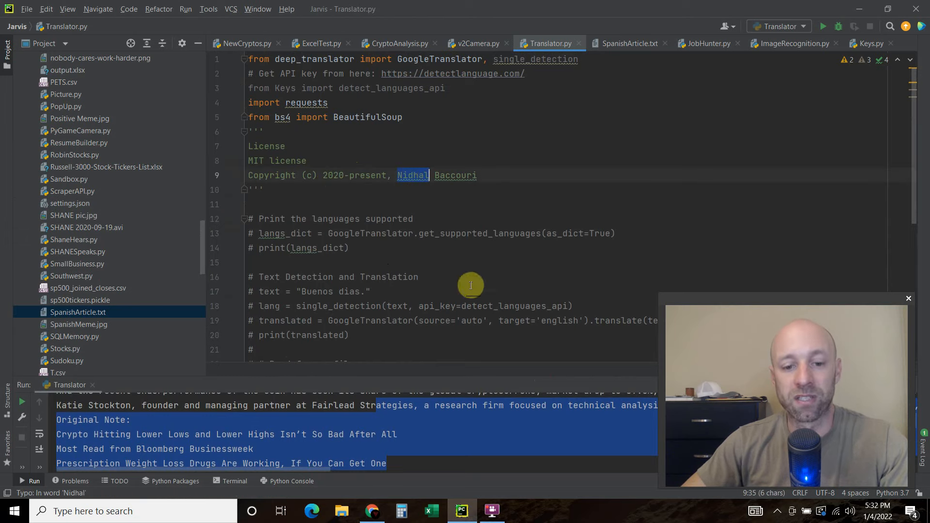
mouse_move(412, 377)
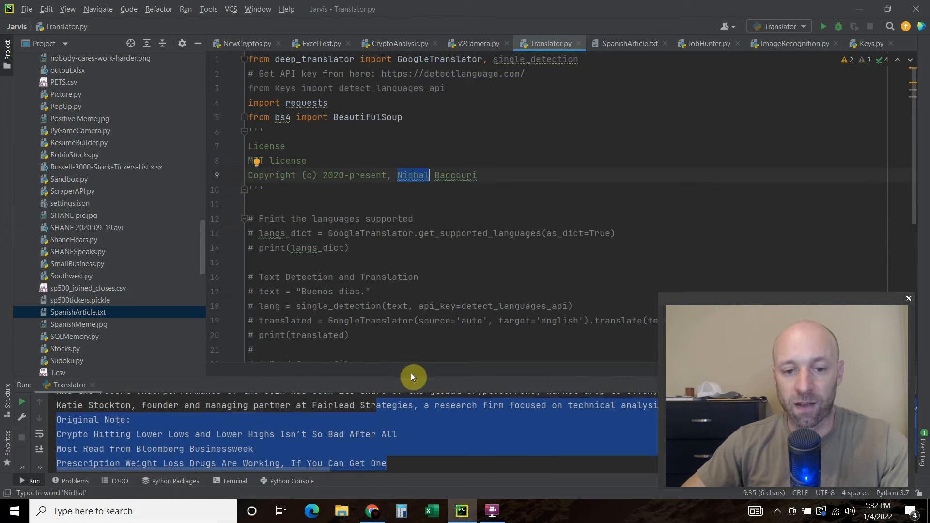